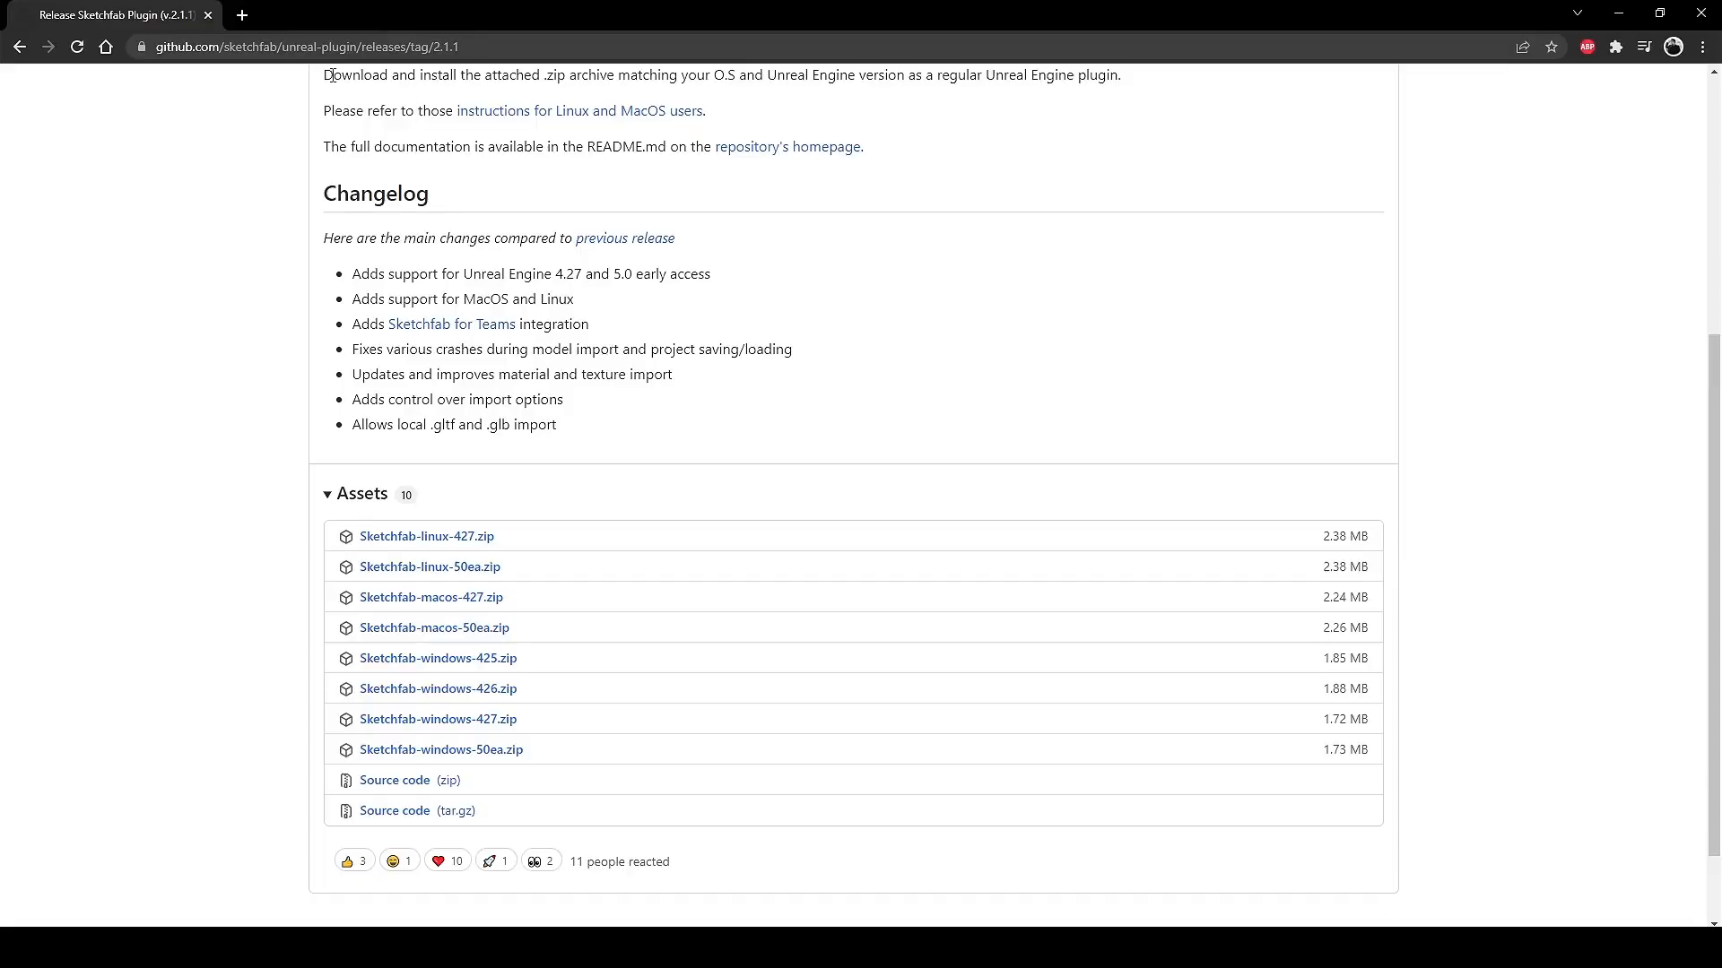
pyautogui.moveTo(425, 568)
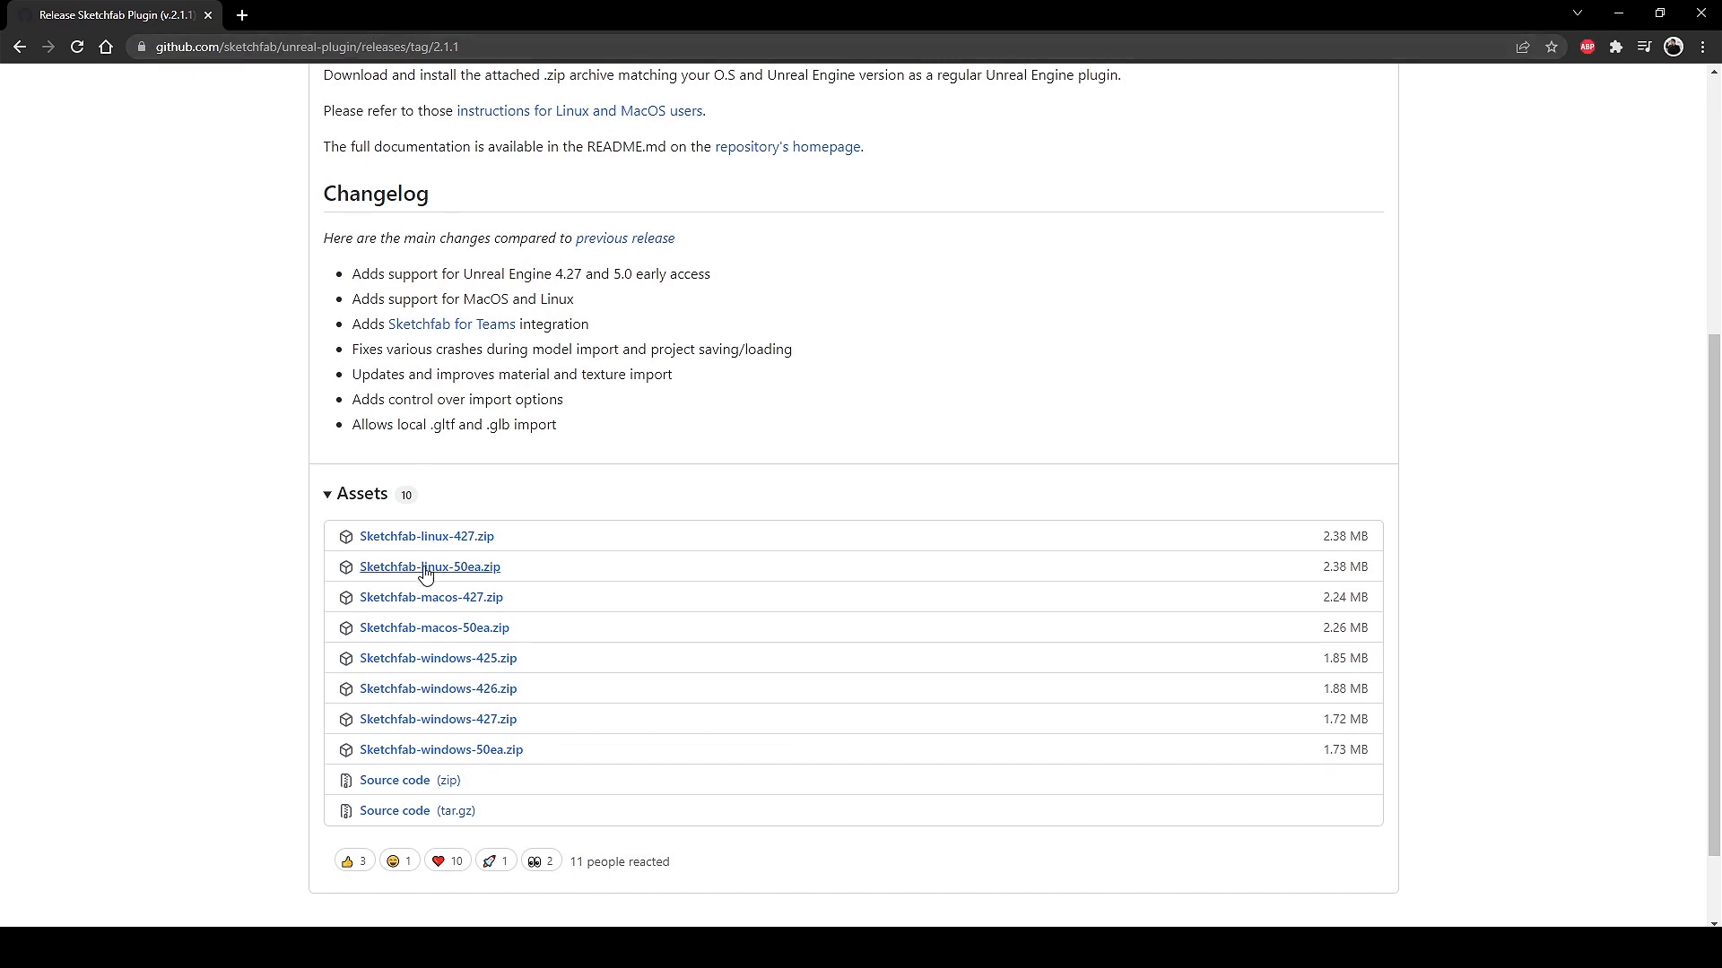
pyautogui.moveTo(486, 750)
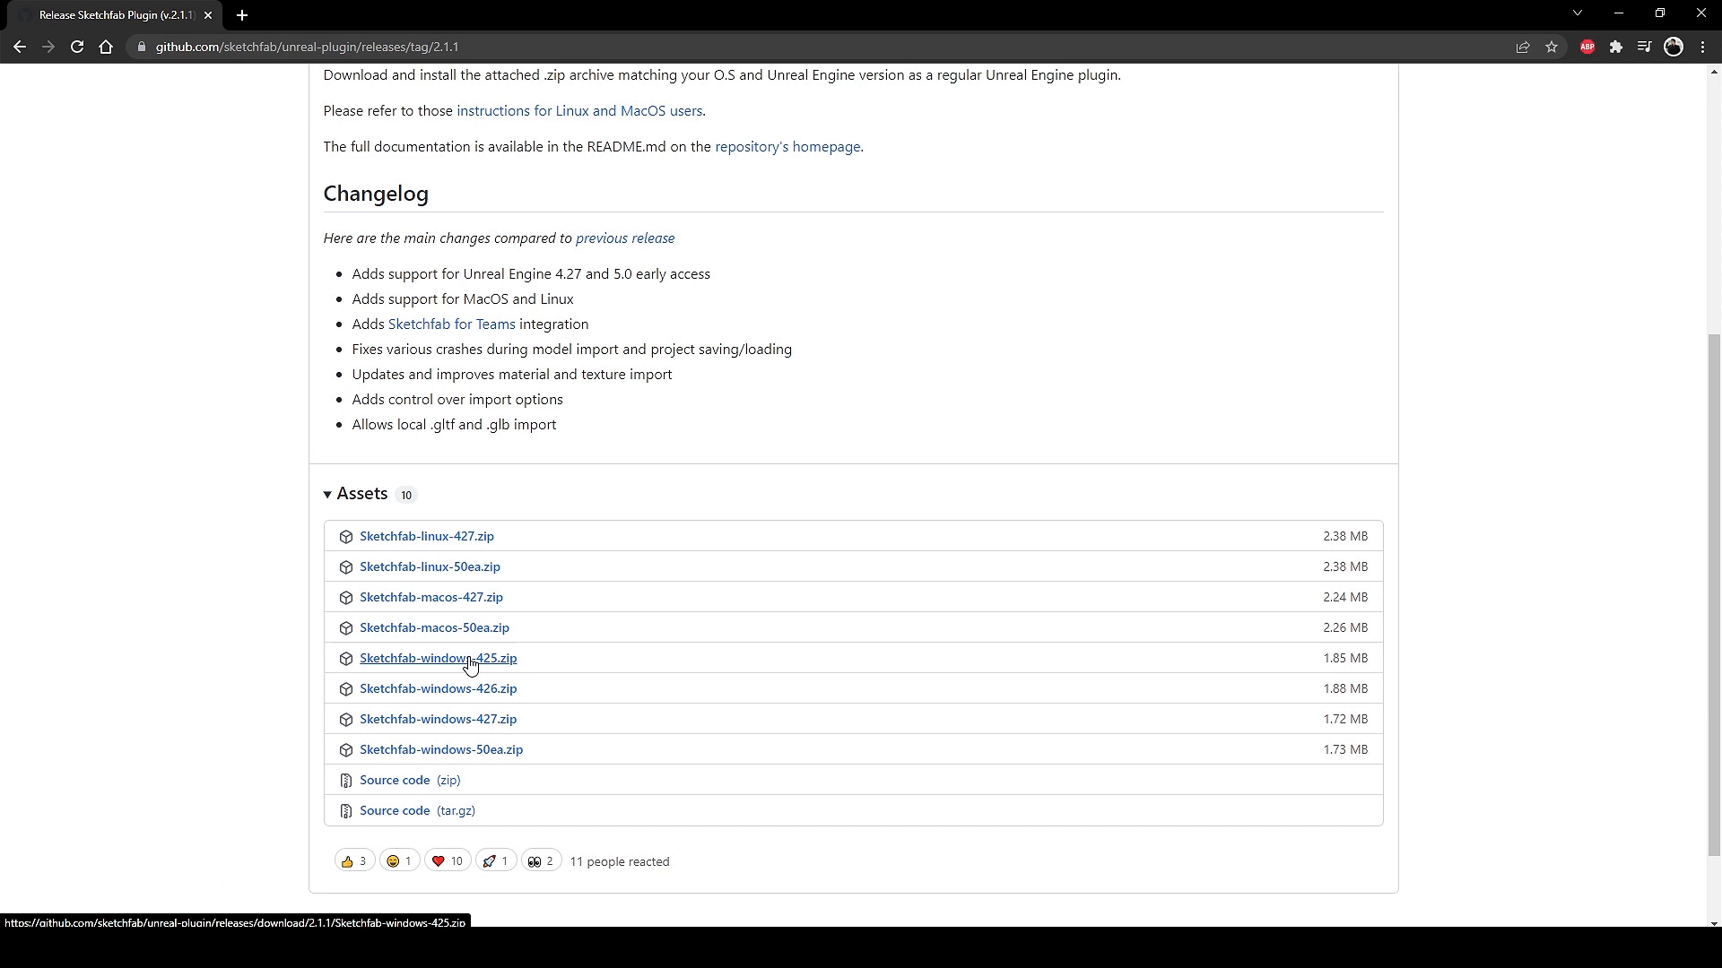
pyautogui.moveTo(463, 758)
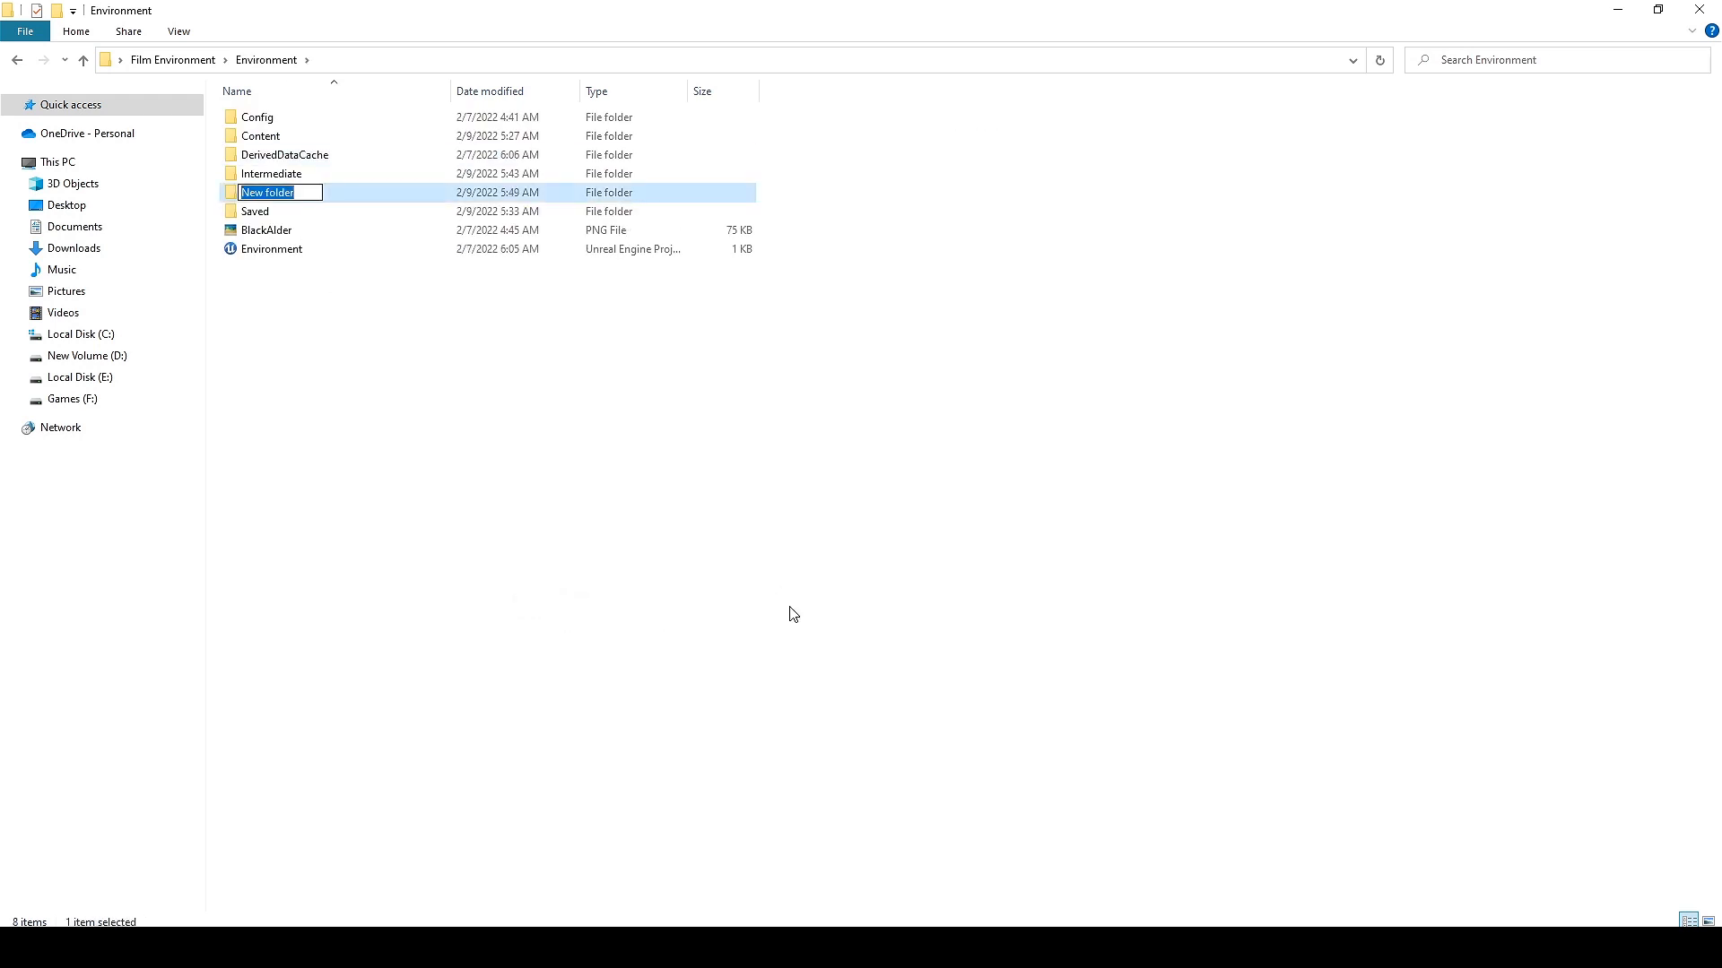
# Name the new project folder 'Plugins', open it, then go back up to Environment.
pyautogui.write('Plugins')
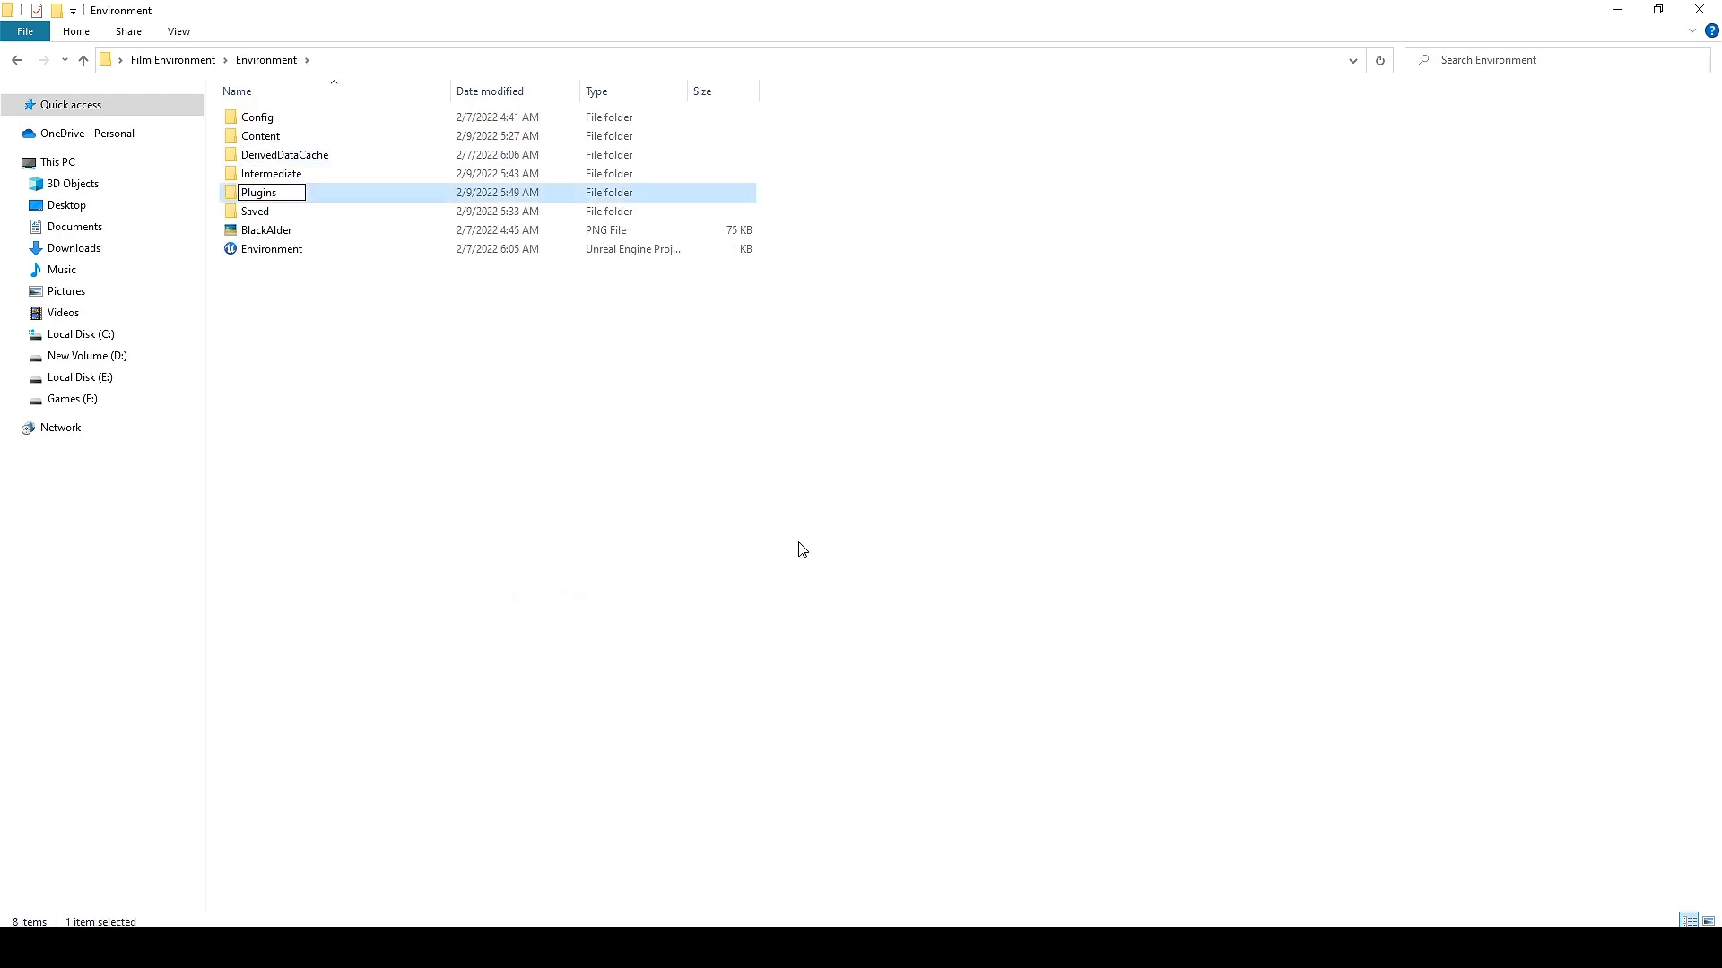
pyautogui.doubleClick(265, 192)
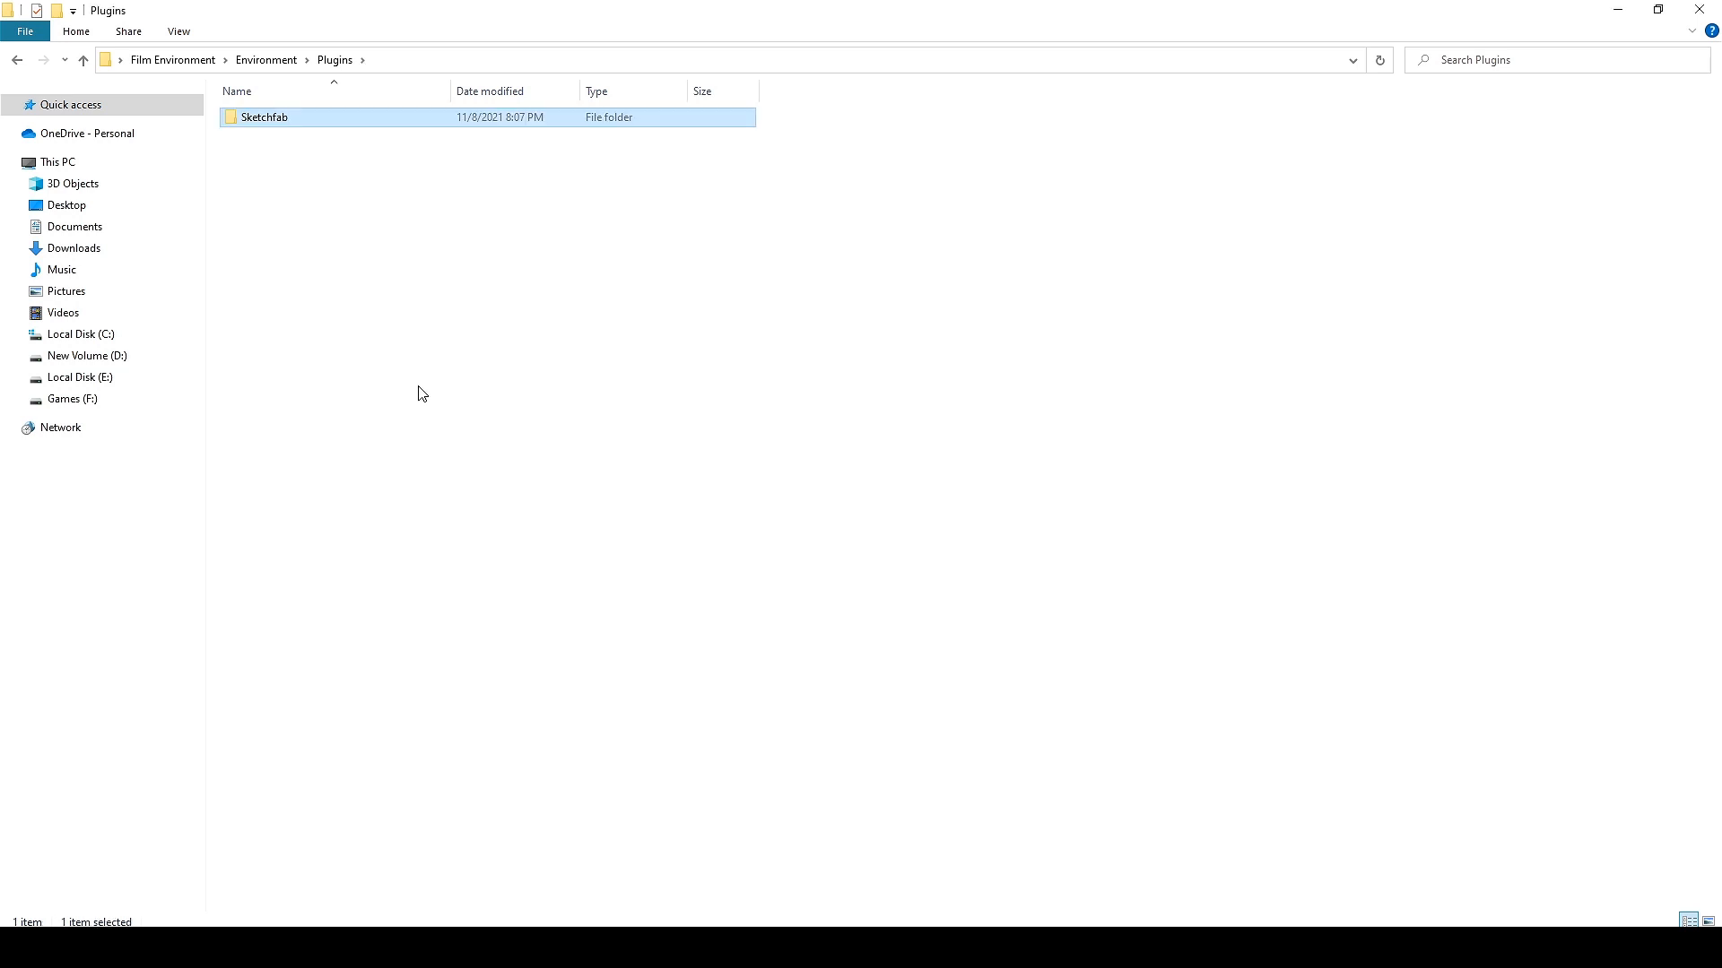
pyautogui.click(266, 60)
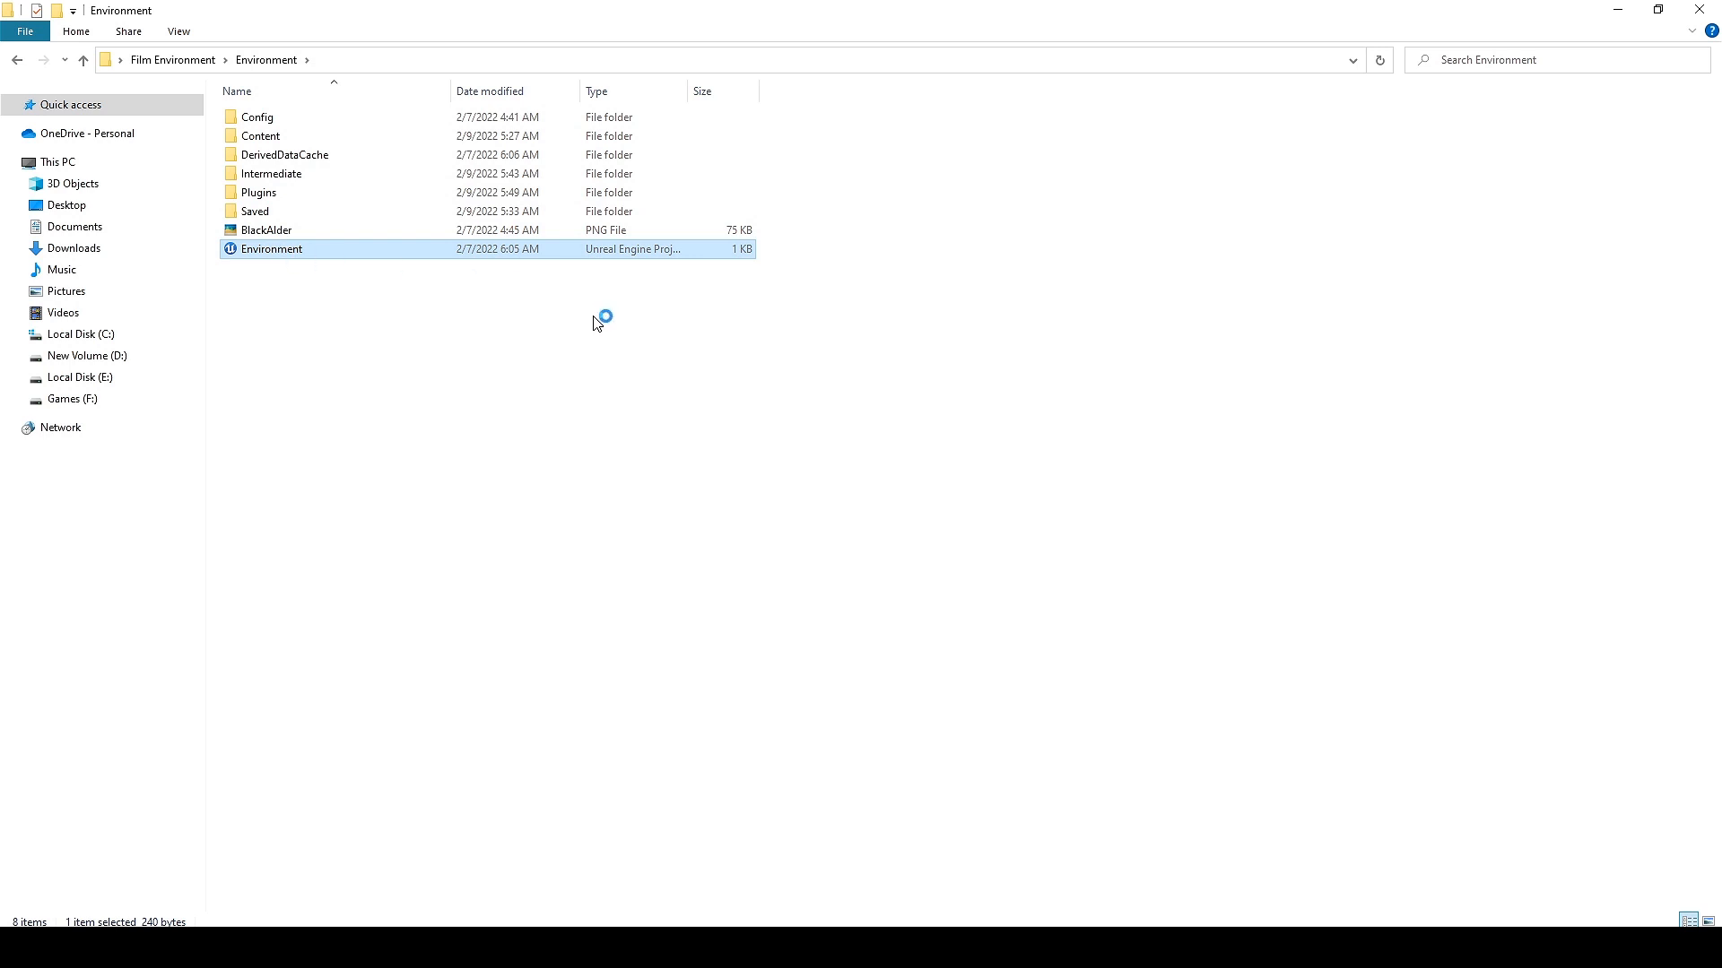
# Open the Environment .uproject file in Unreal Editor 5.0.
pyautogui.doubleClick(272, 249)
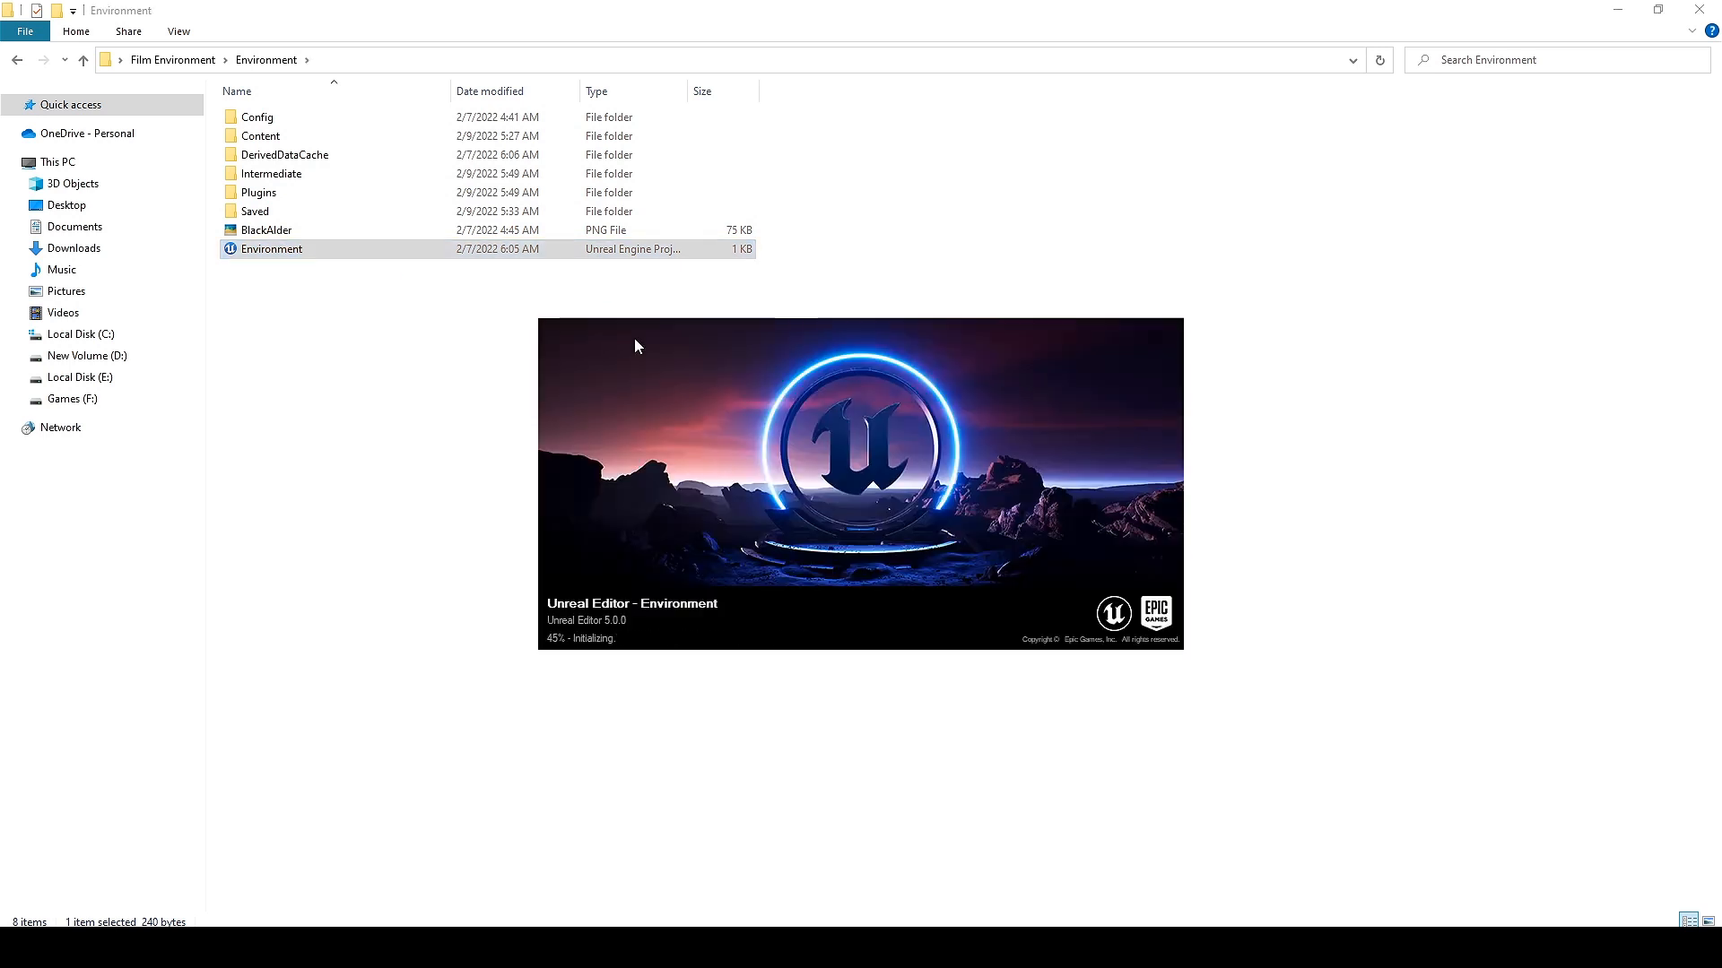
pyautogui.moveTo(481, 489)
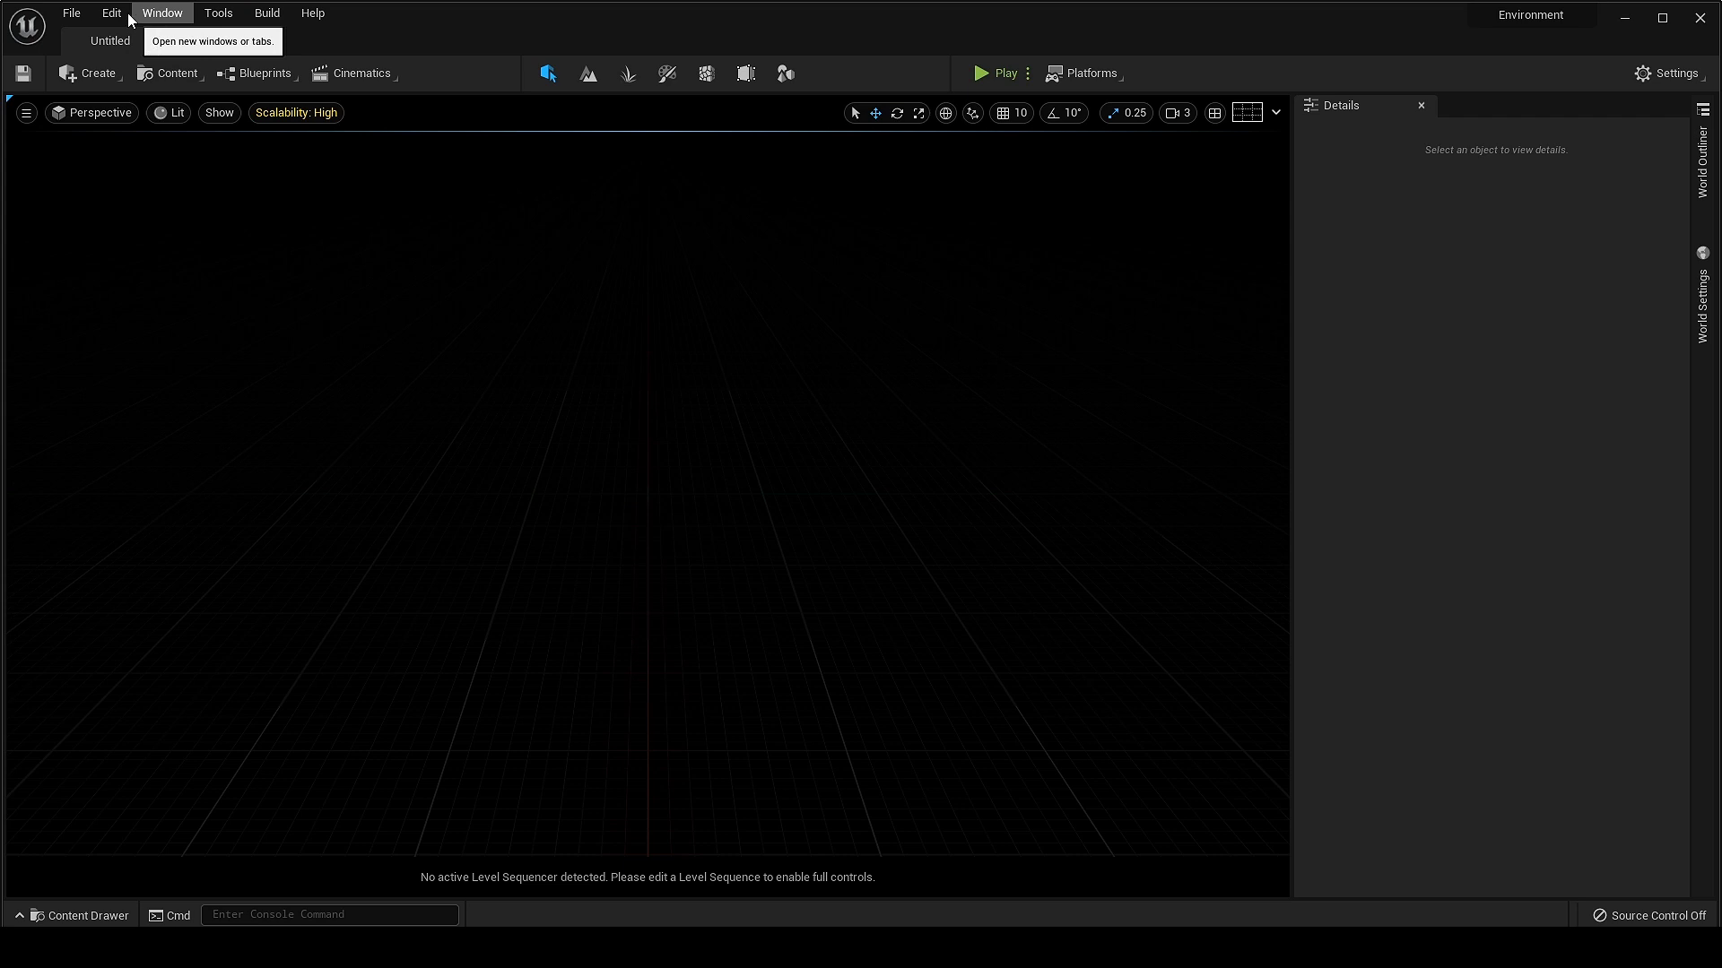
pyautogui.click(162, 13)
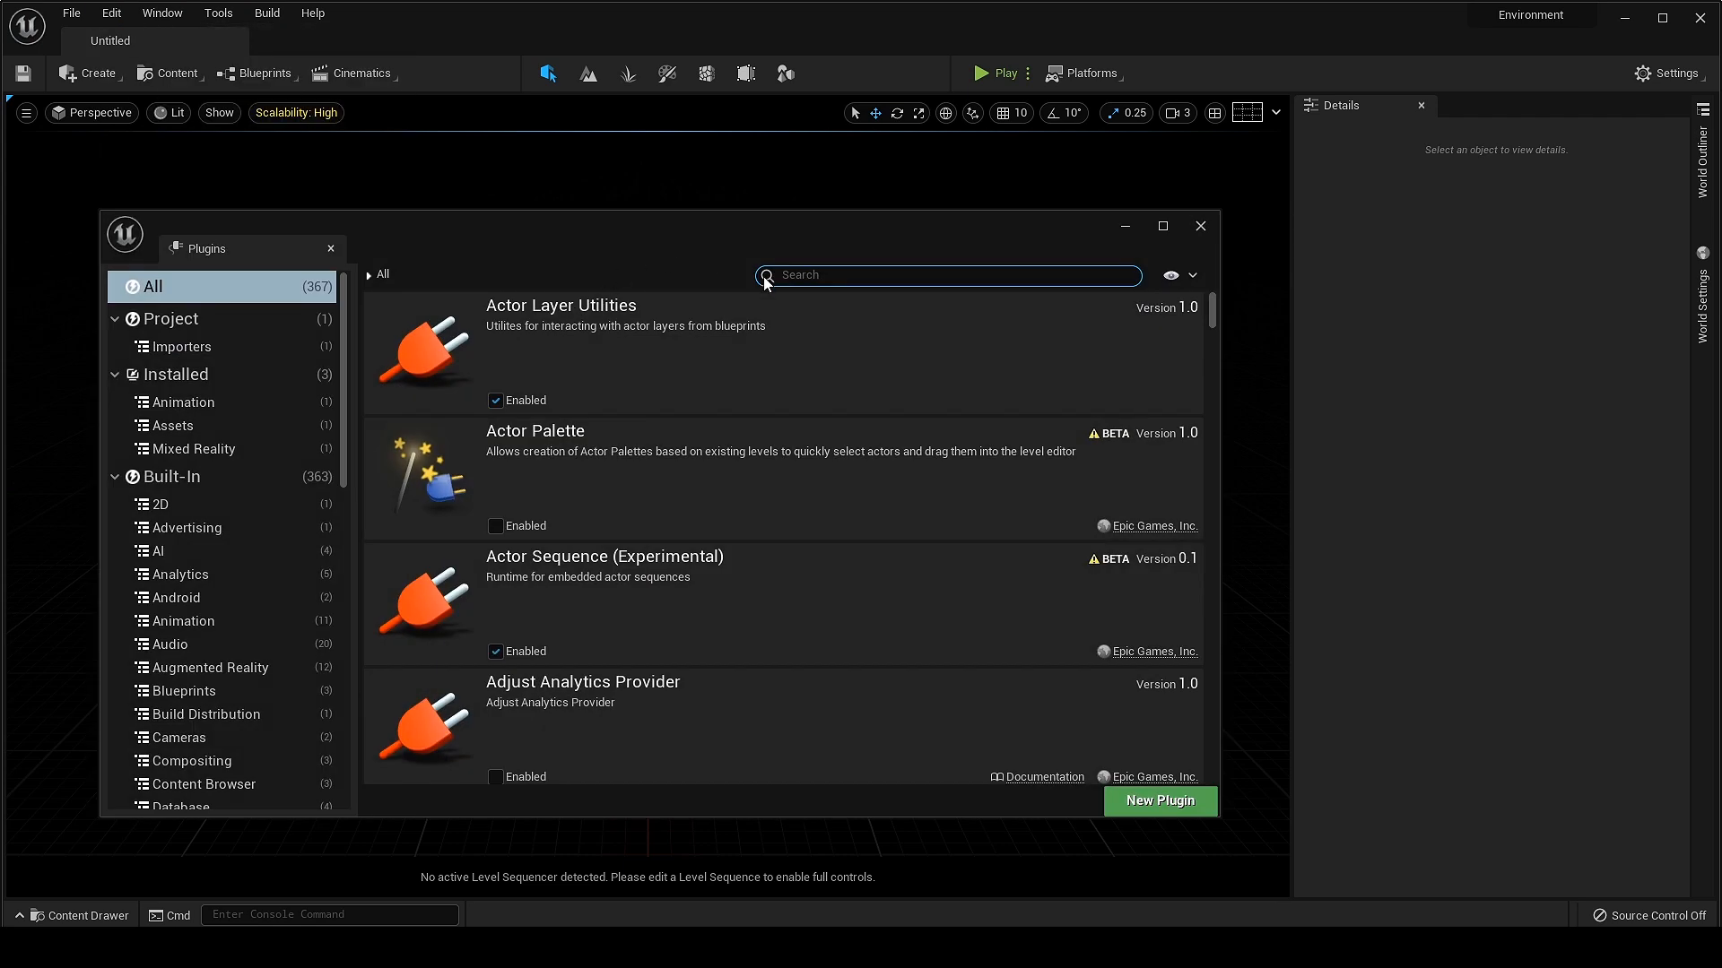
pyautogui.write('sket')
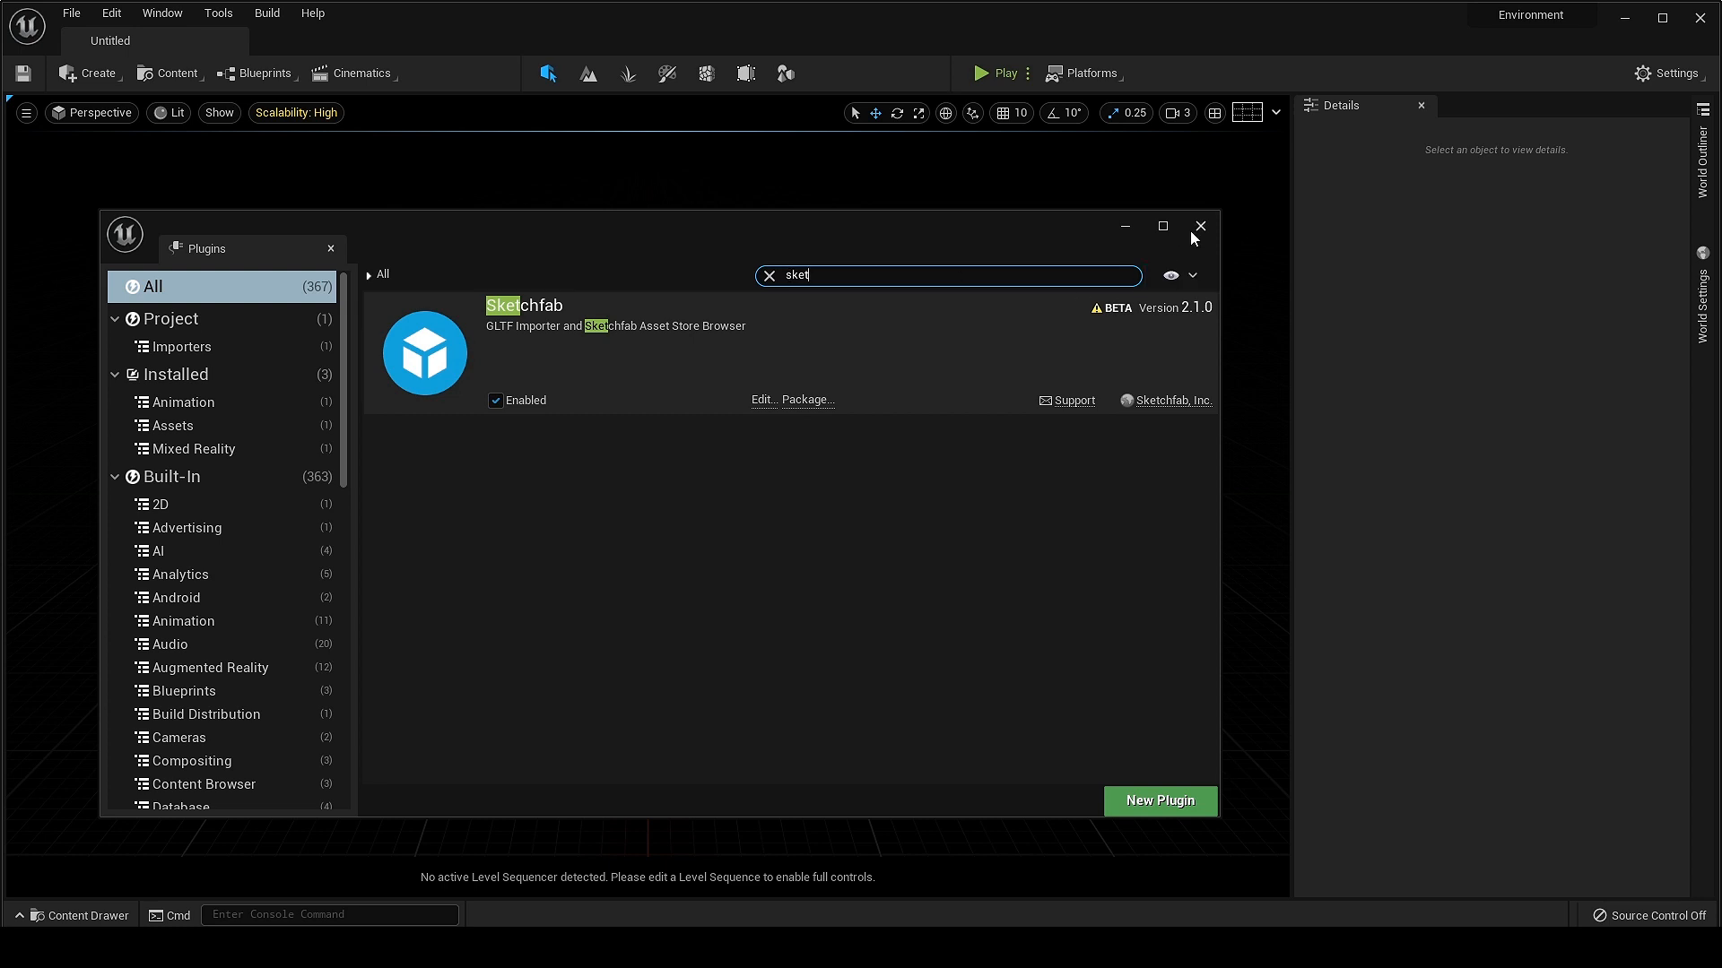
pyautogui.click(217, 13)
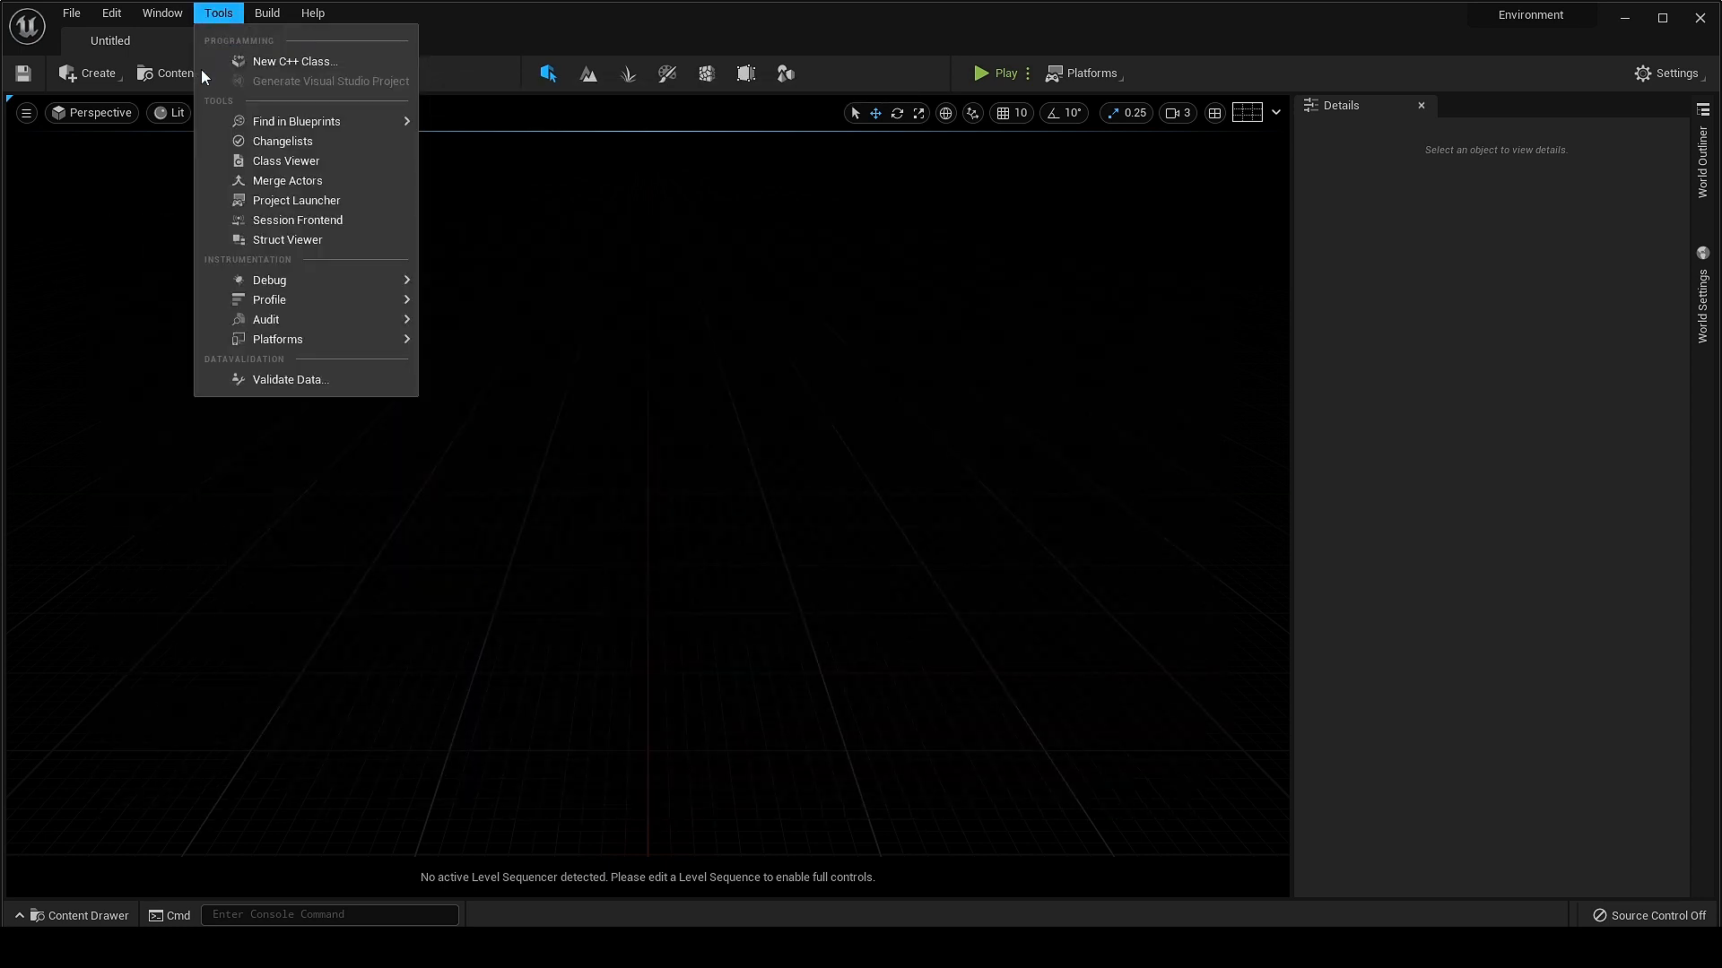
# Open the Sketchfab Asset Browser from the Window menu and log in.
pyautogui.click(162, 12)
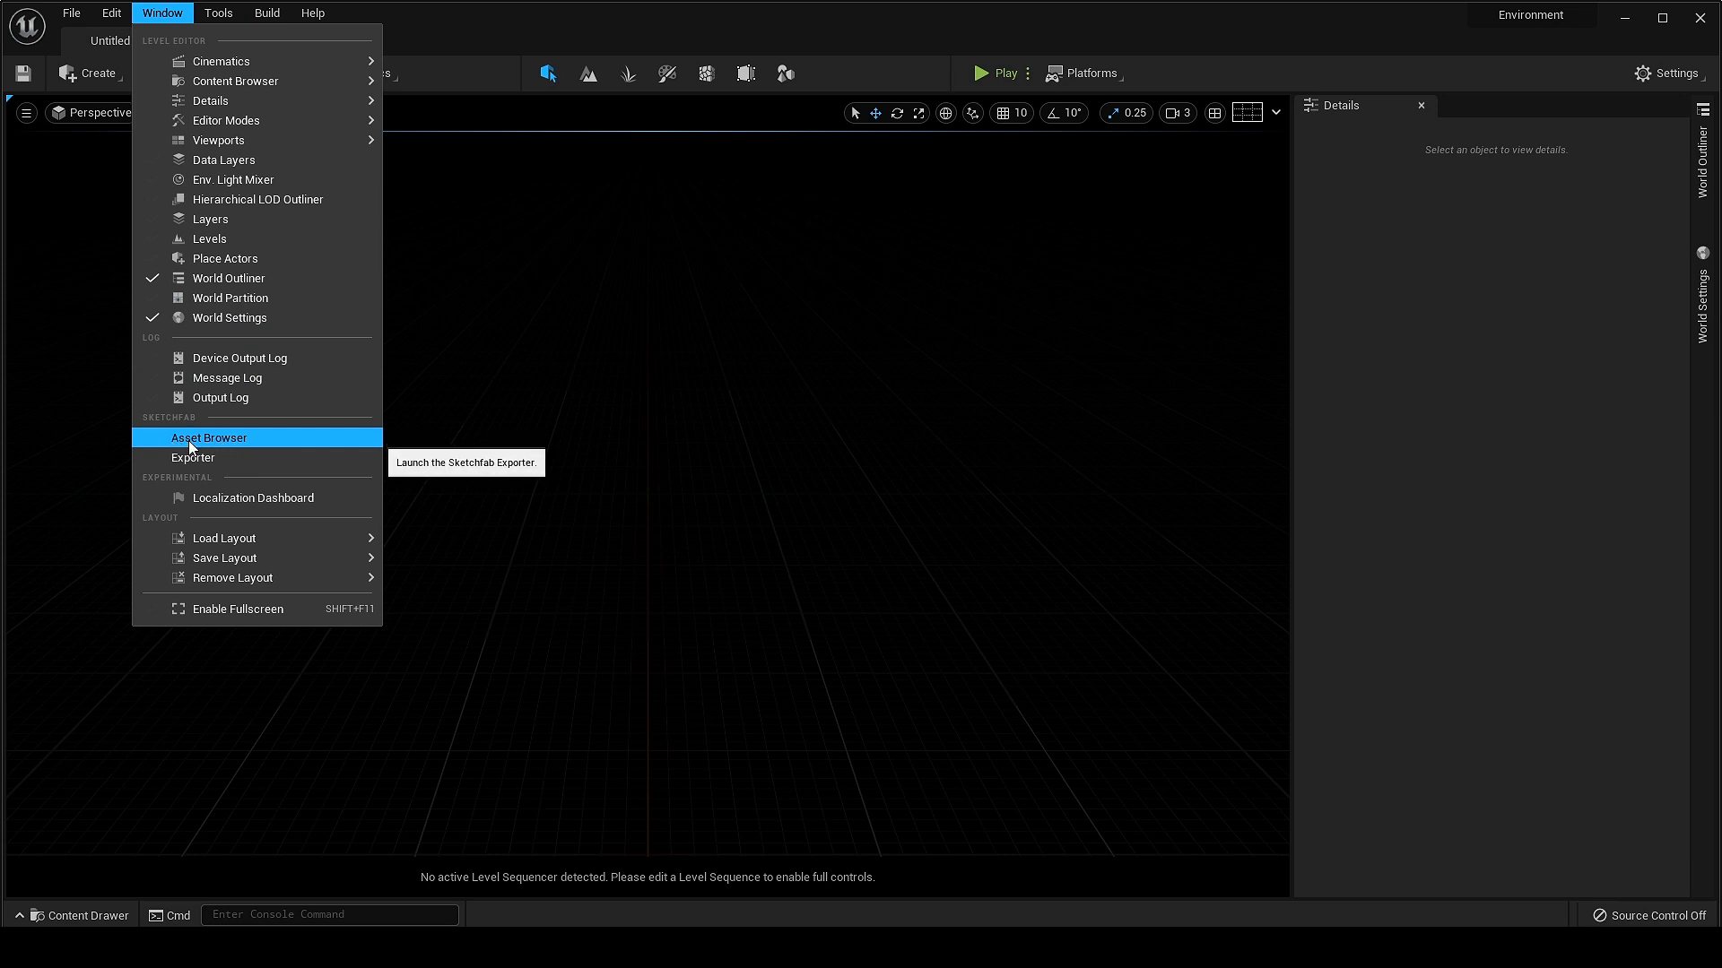
pyautogui.click(208, 437)
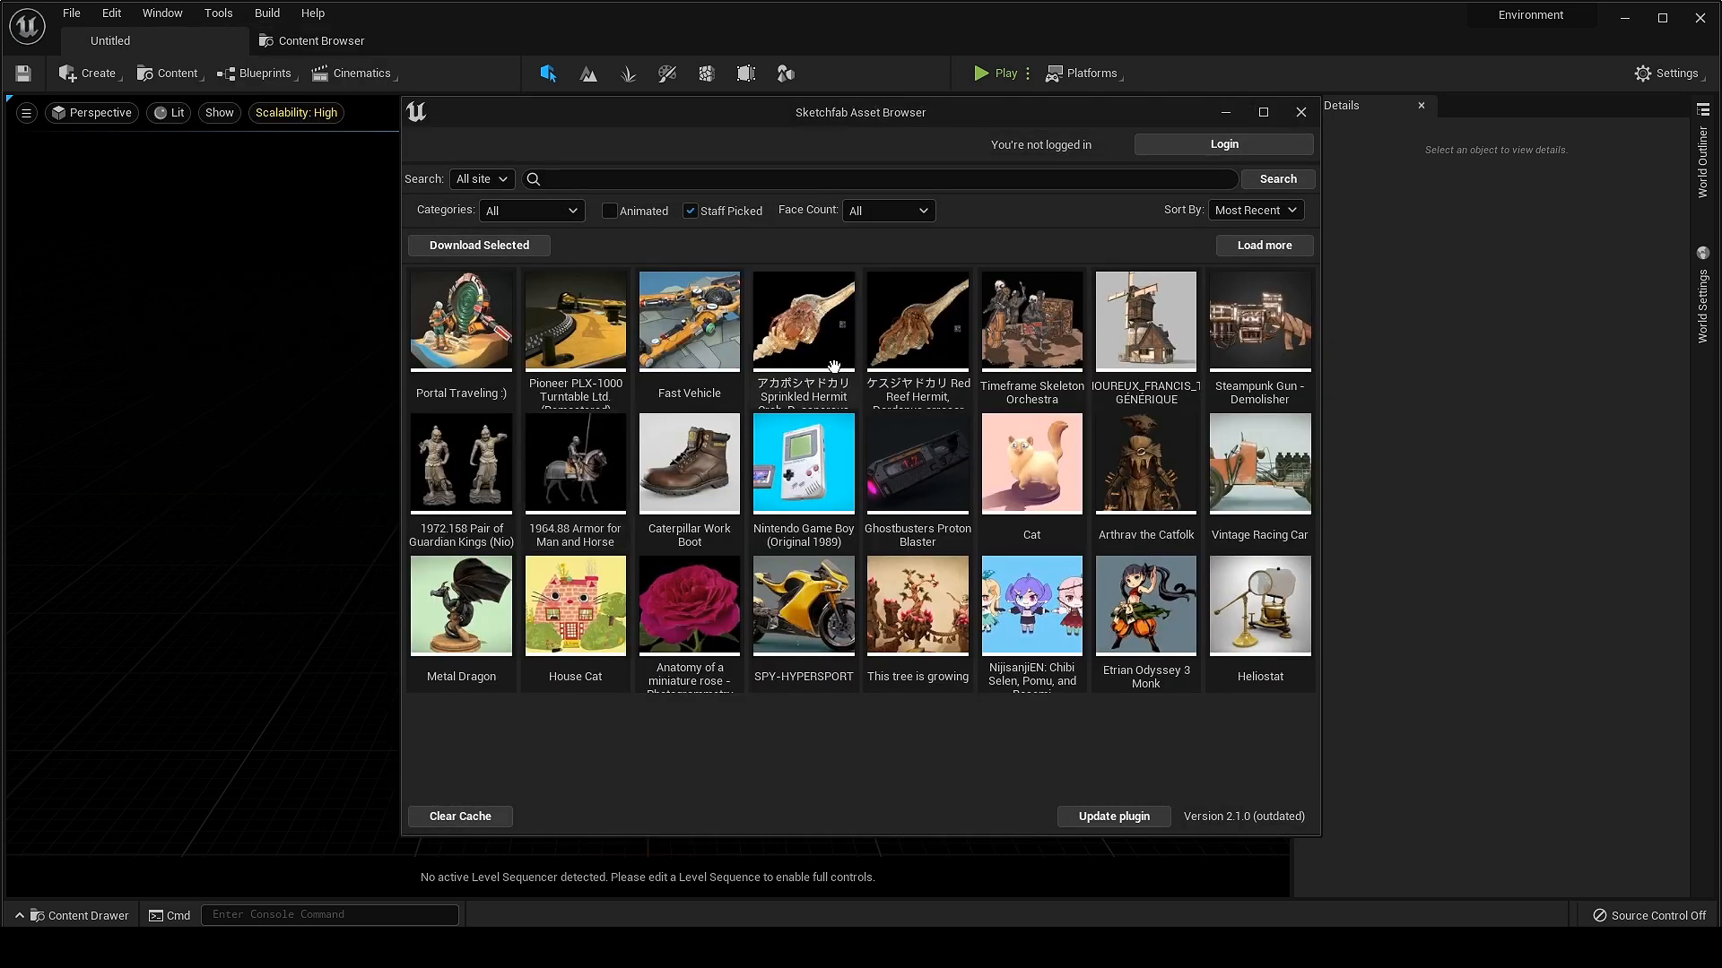
pyautogui.moveTo(1078, 148)
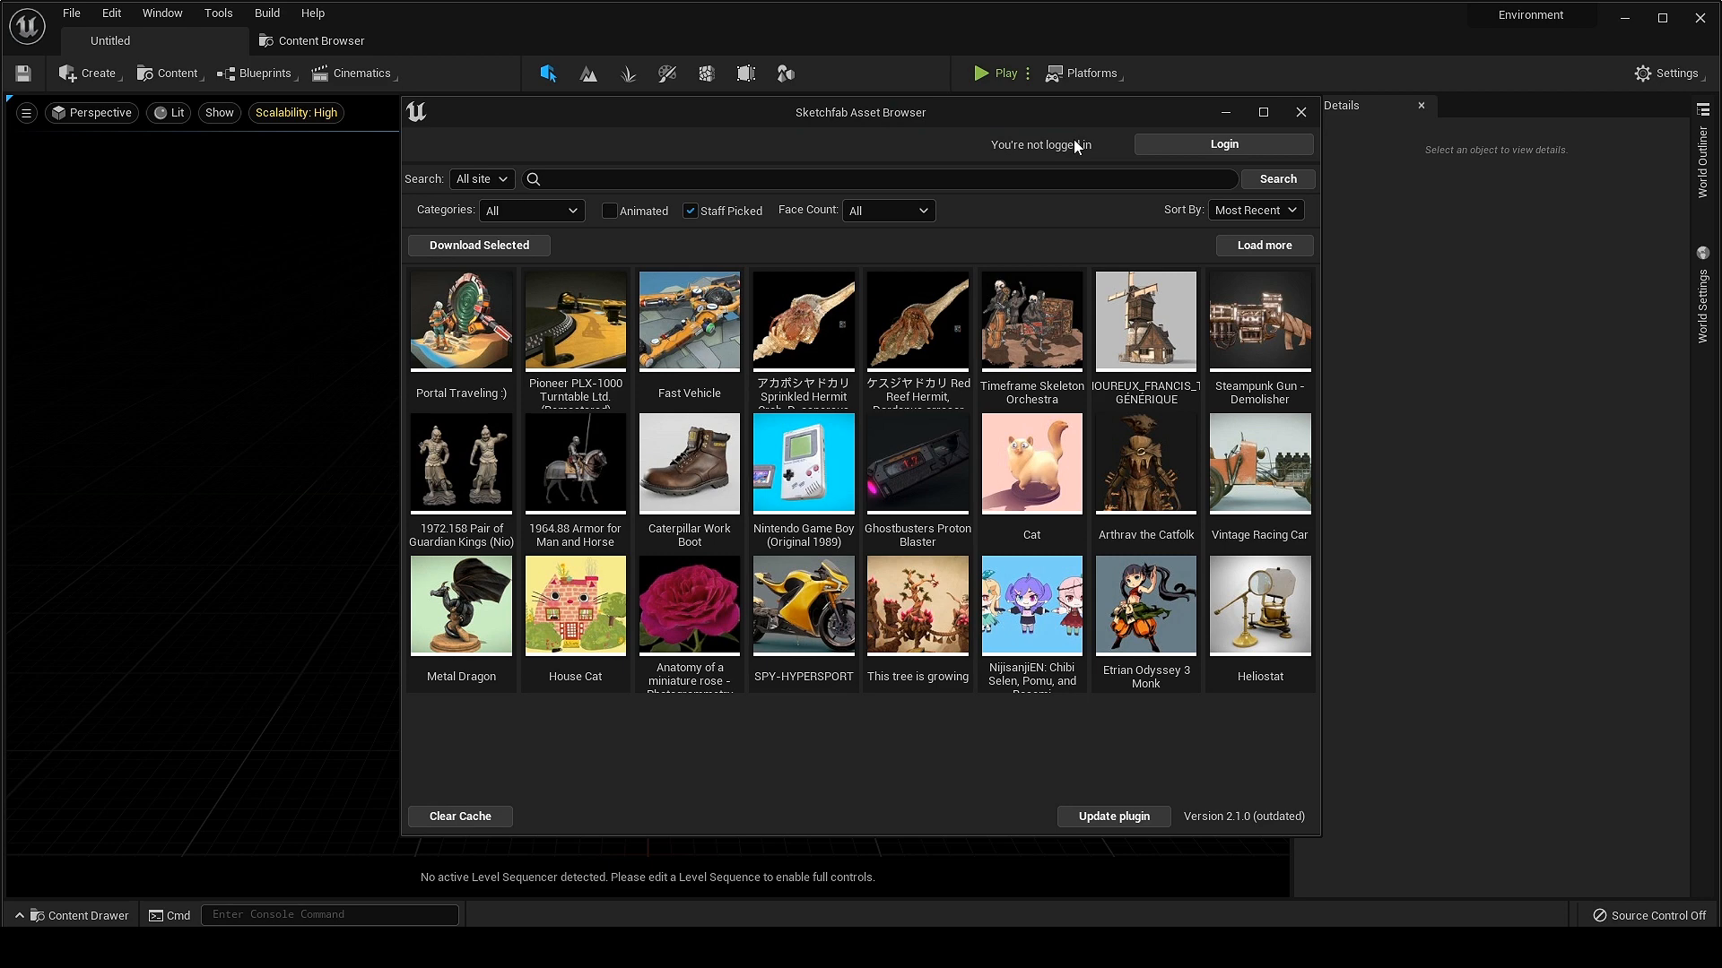
pyautogui.click(1223, 143)
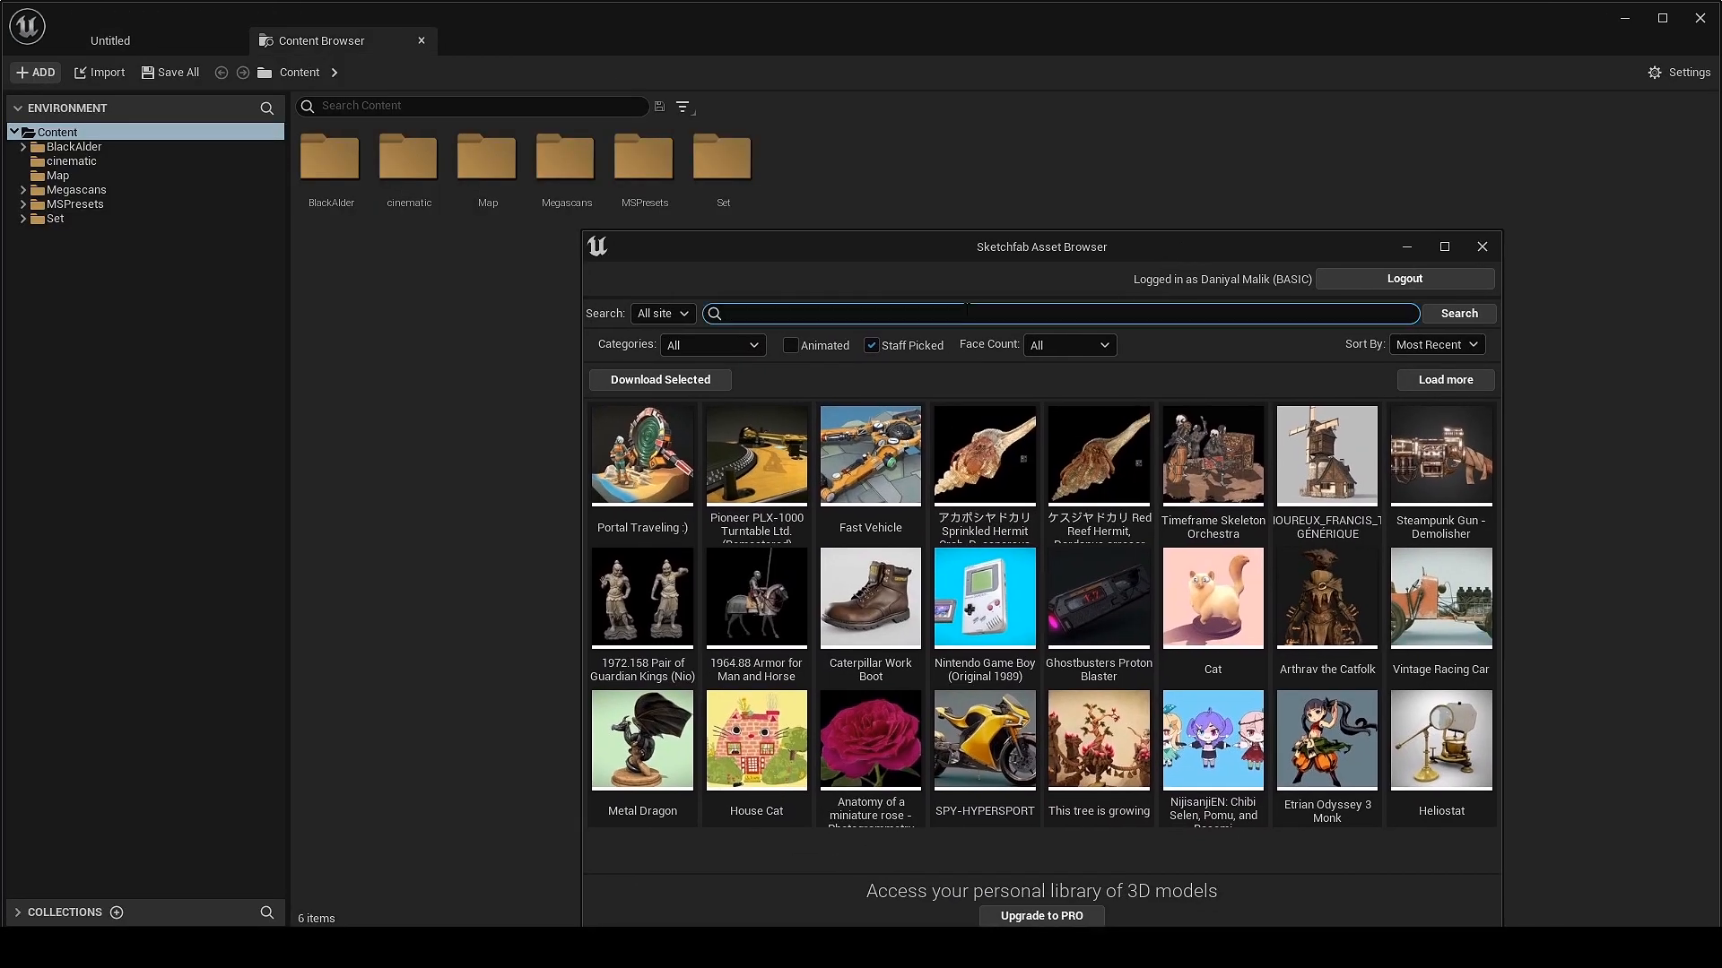
# Search Sketchfab for 'building', load more results, and scroll to the Byzantine Church.
pyautogui.write('building')
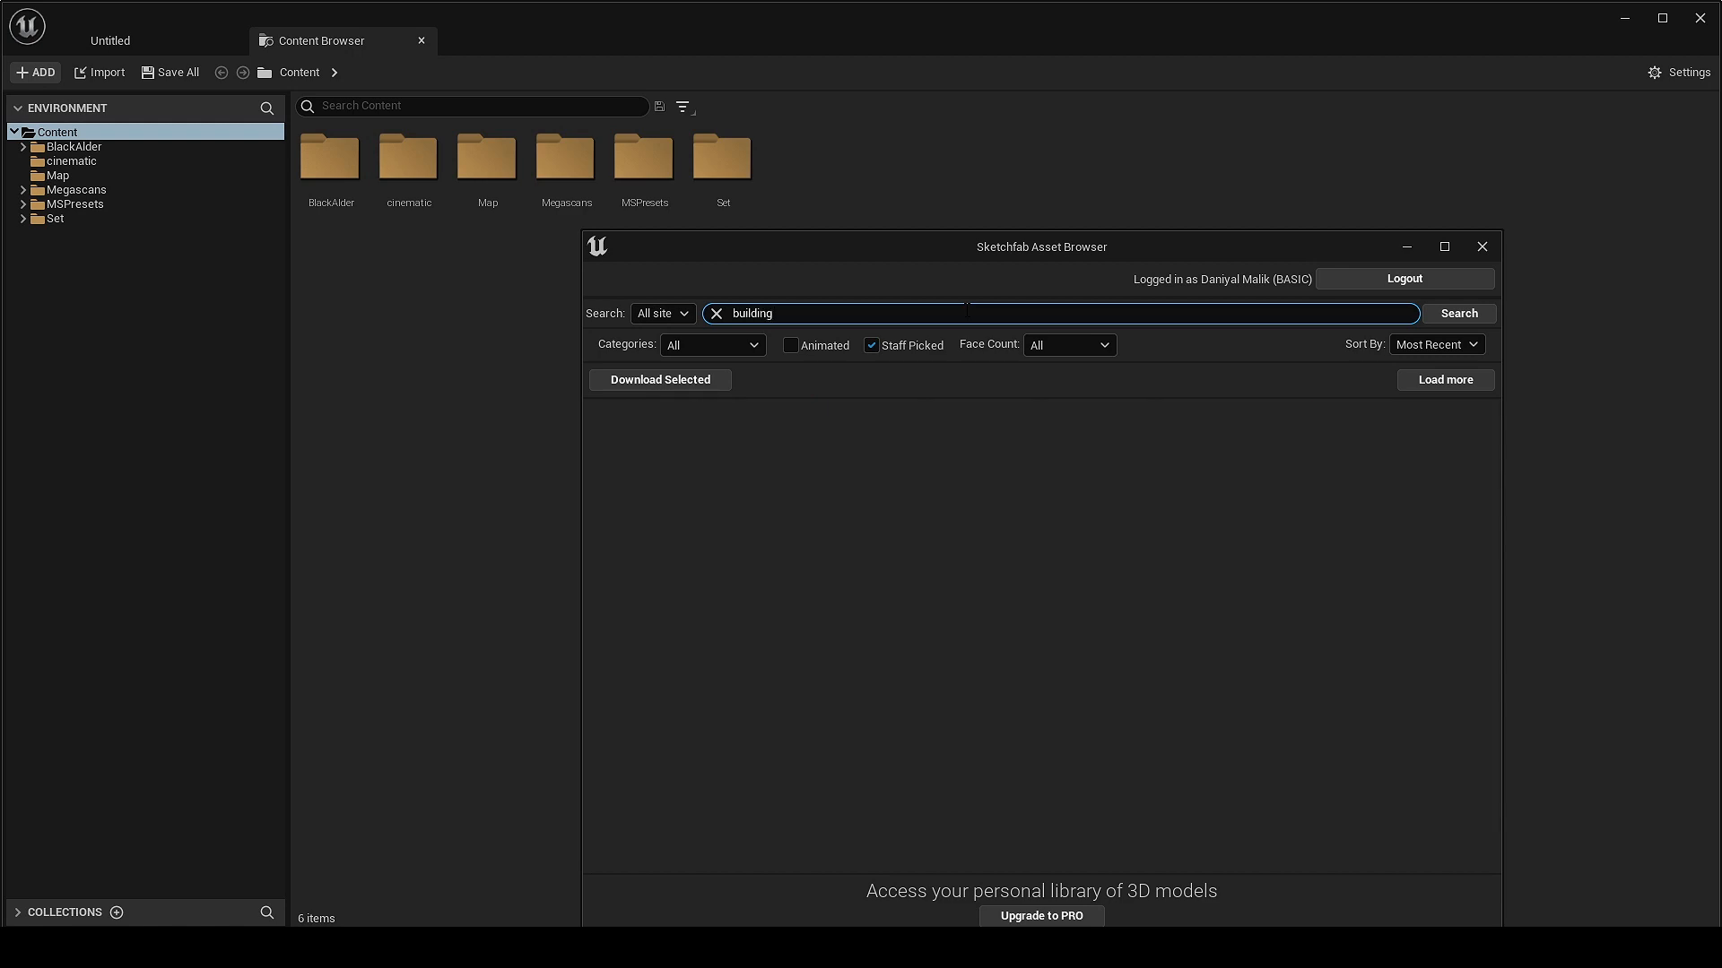
pyautogui.click(1458, 313)
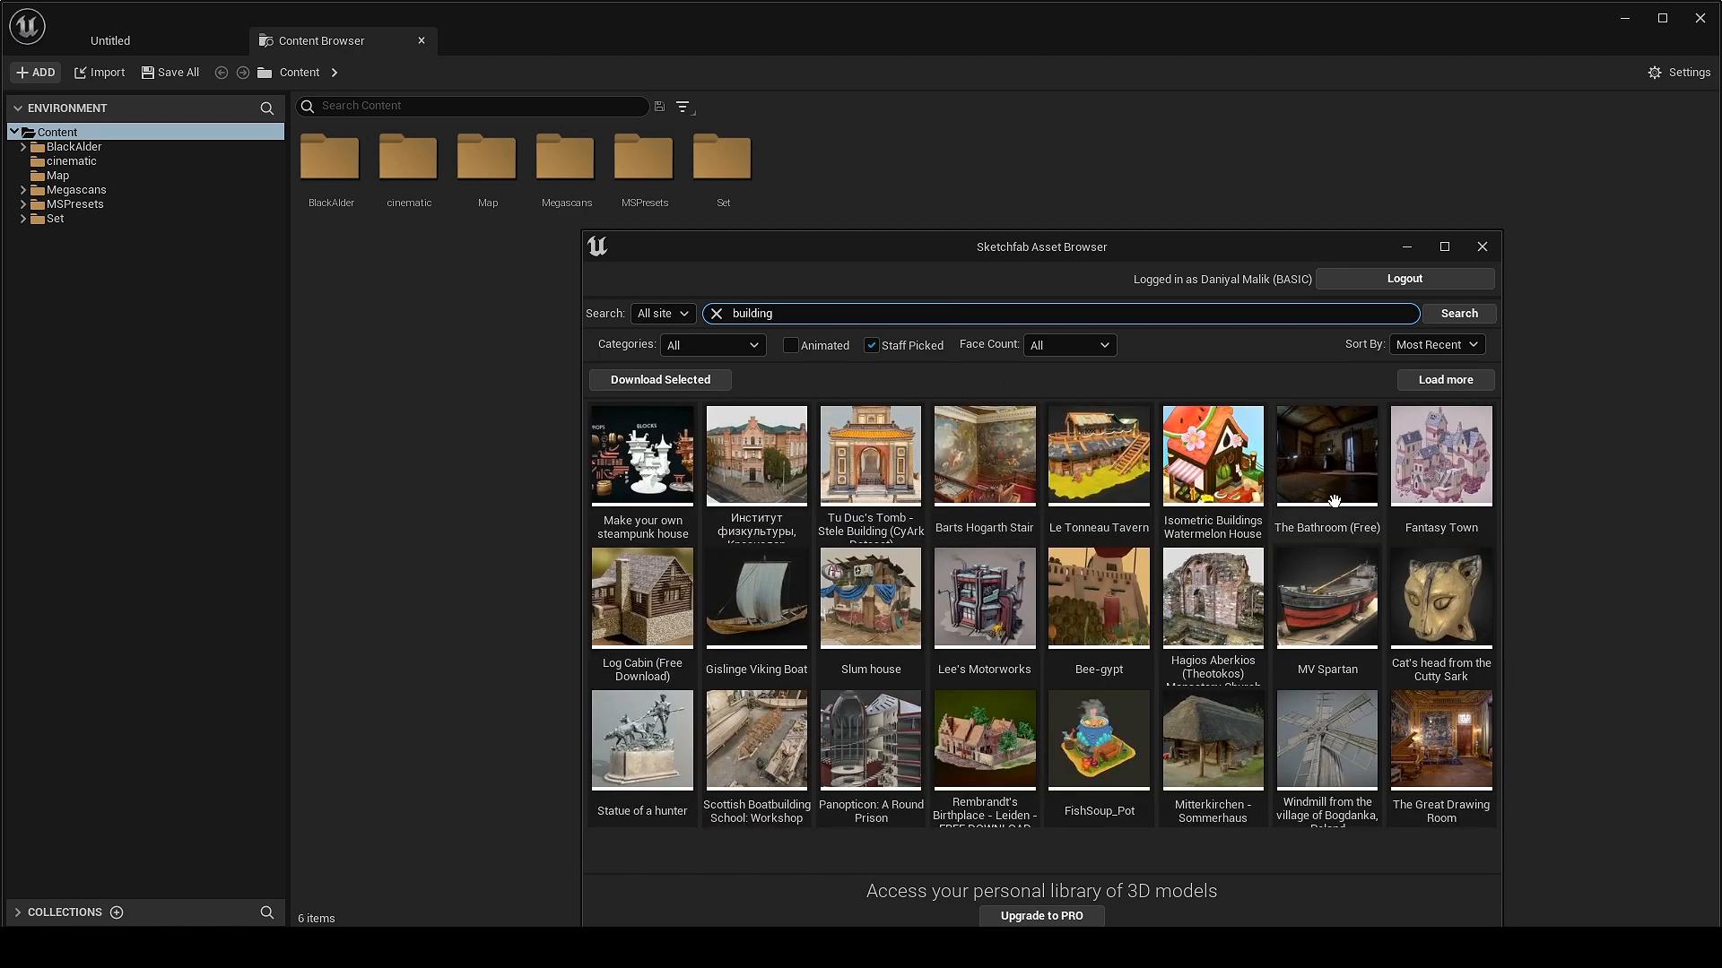
pyautogui.moveTo(1481, 566)
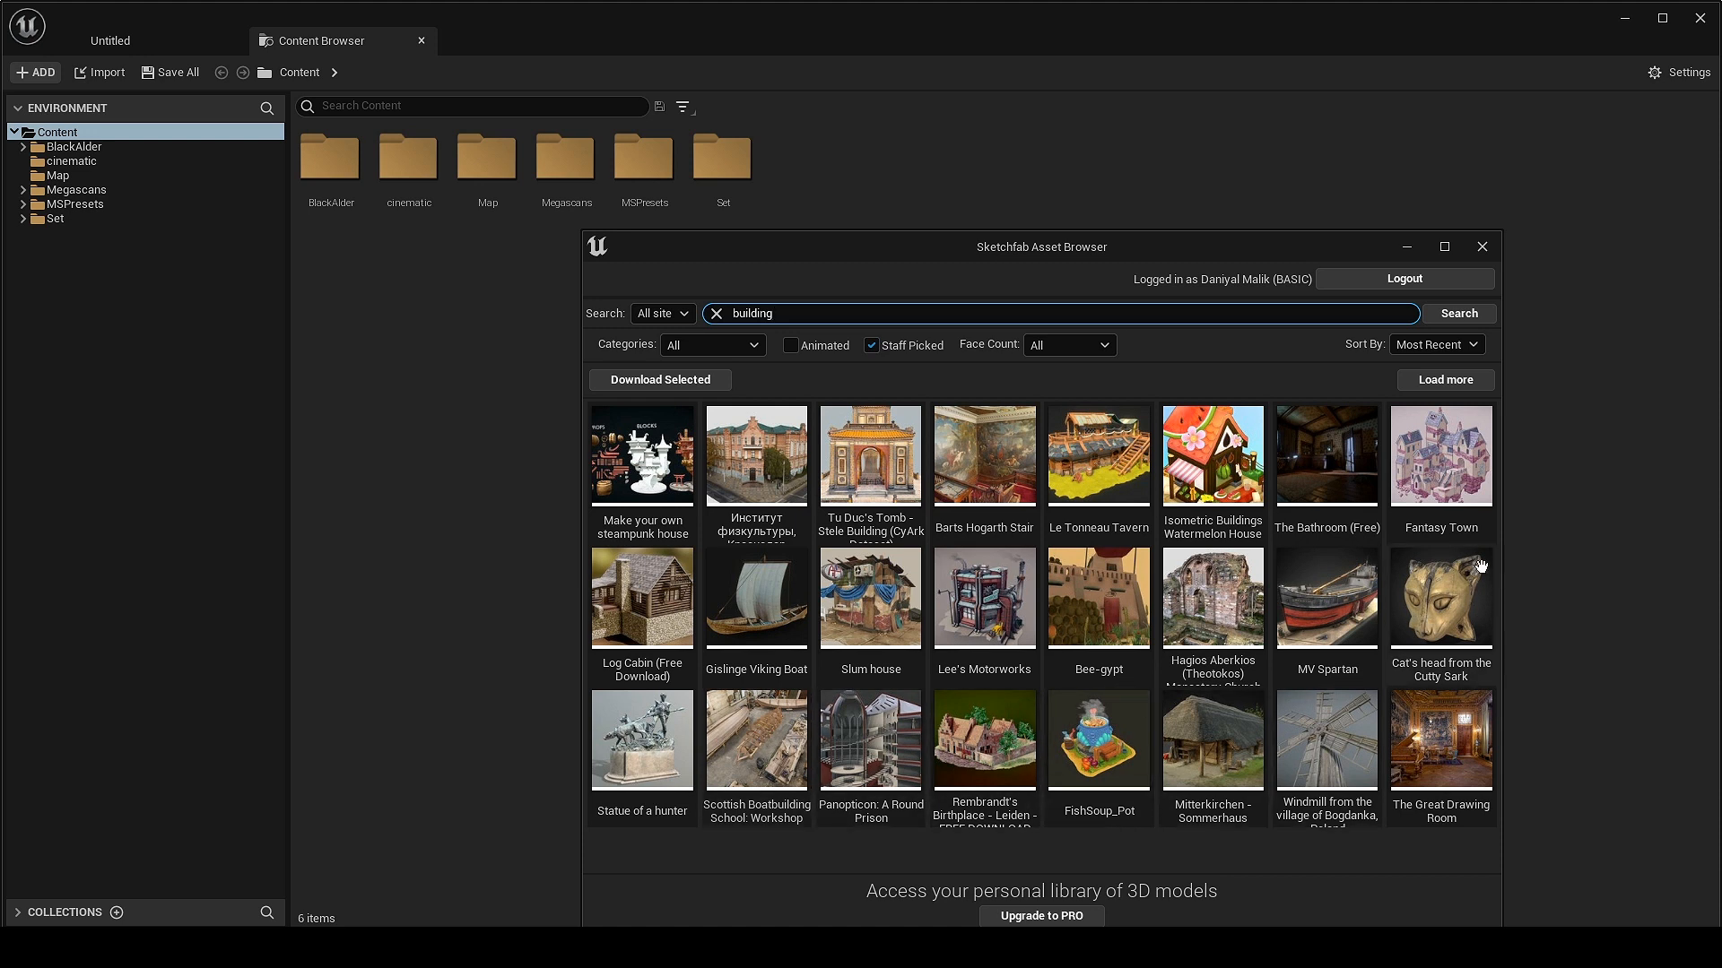
pyautogui.moveTo(1446, 369)
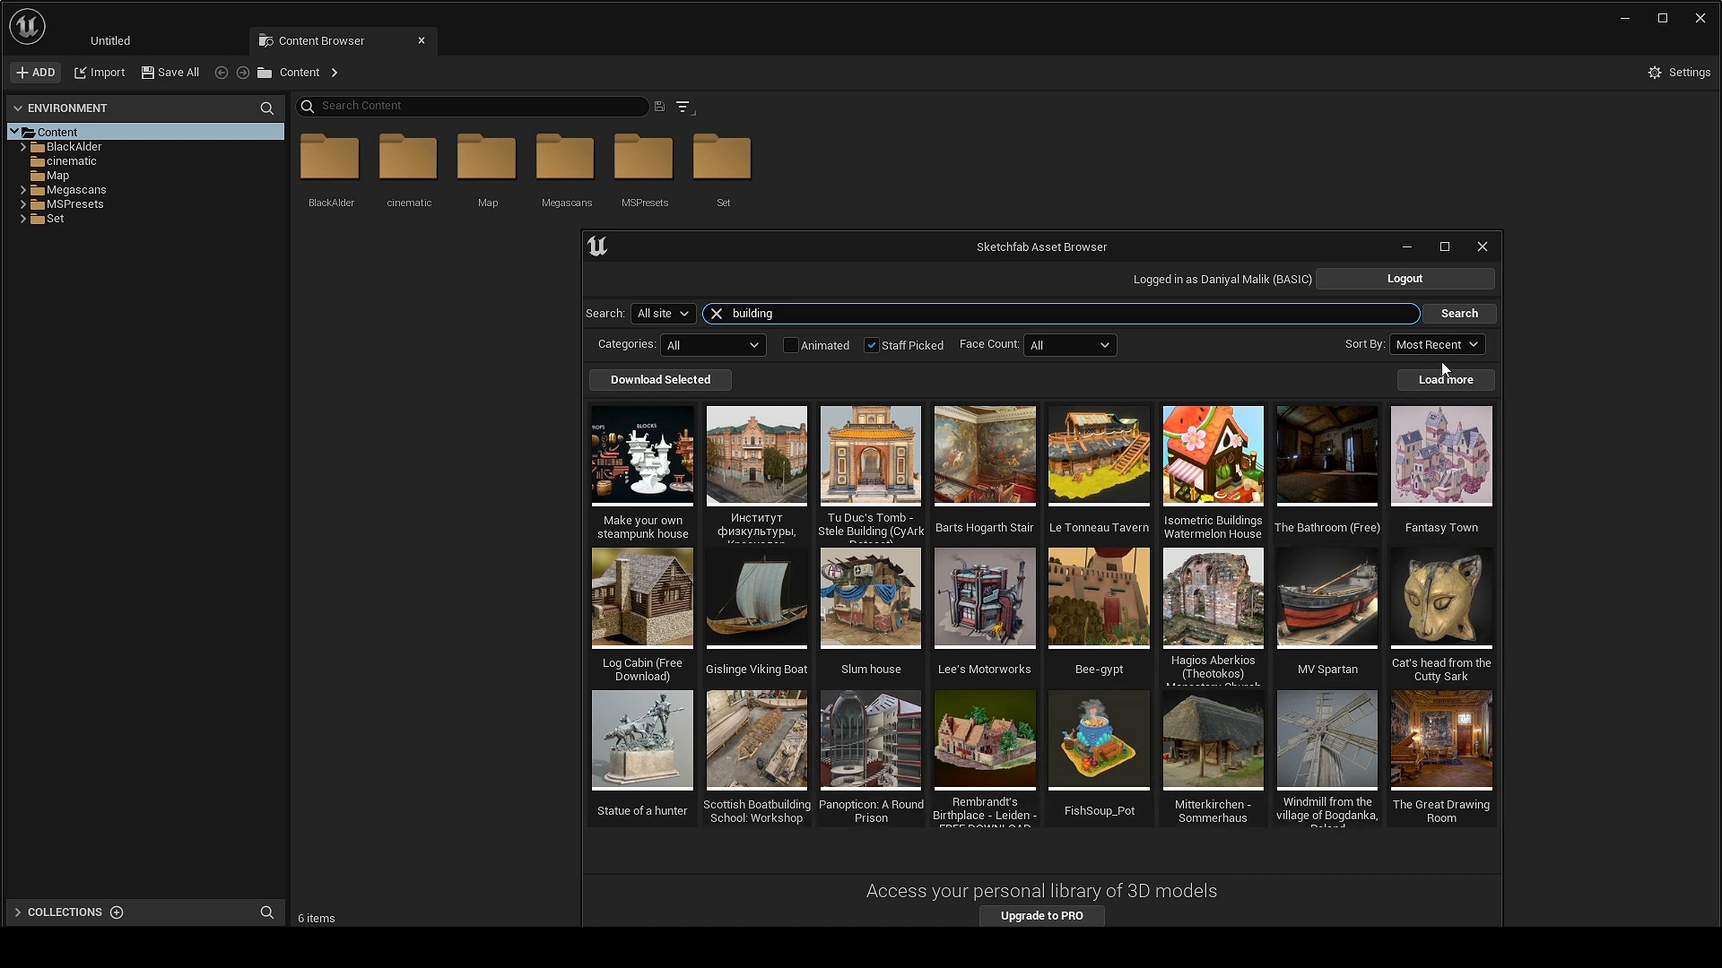
pyautogui.click(1445, 381)
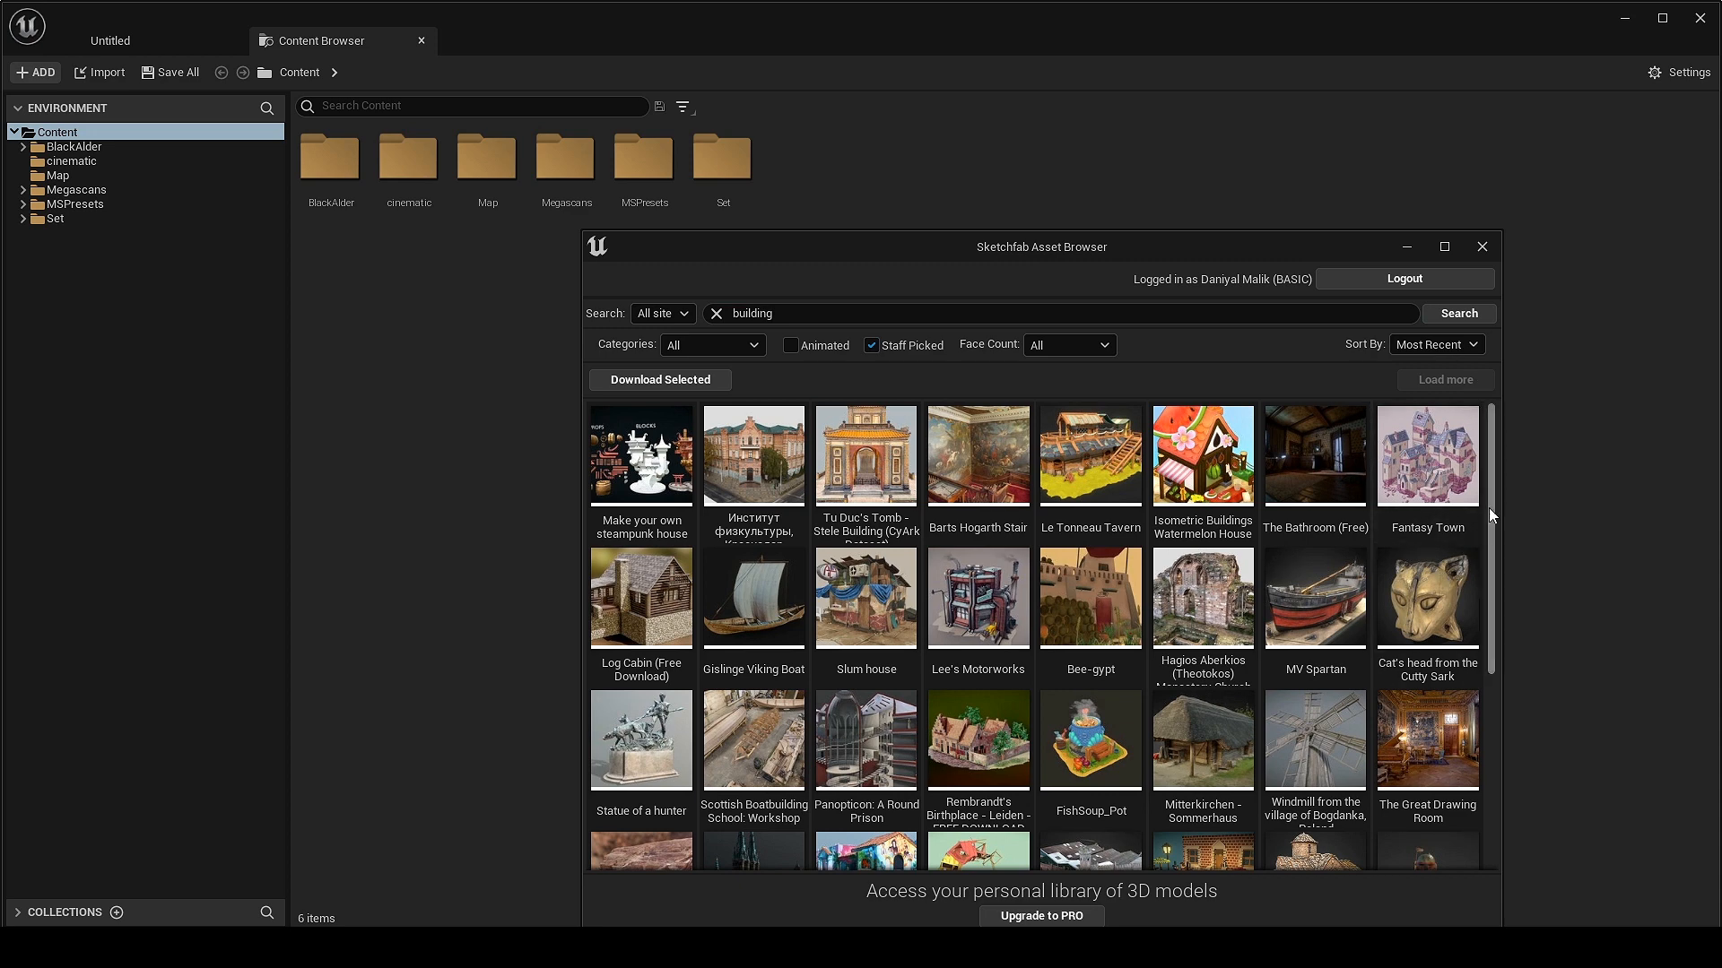
pyautogui.scroll(-3)
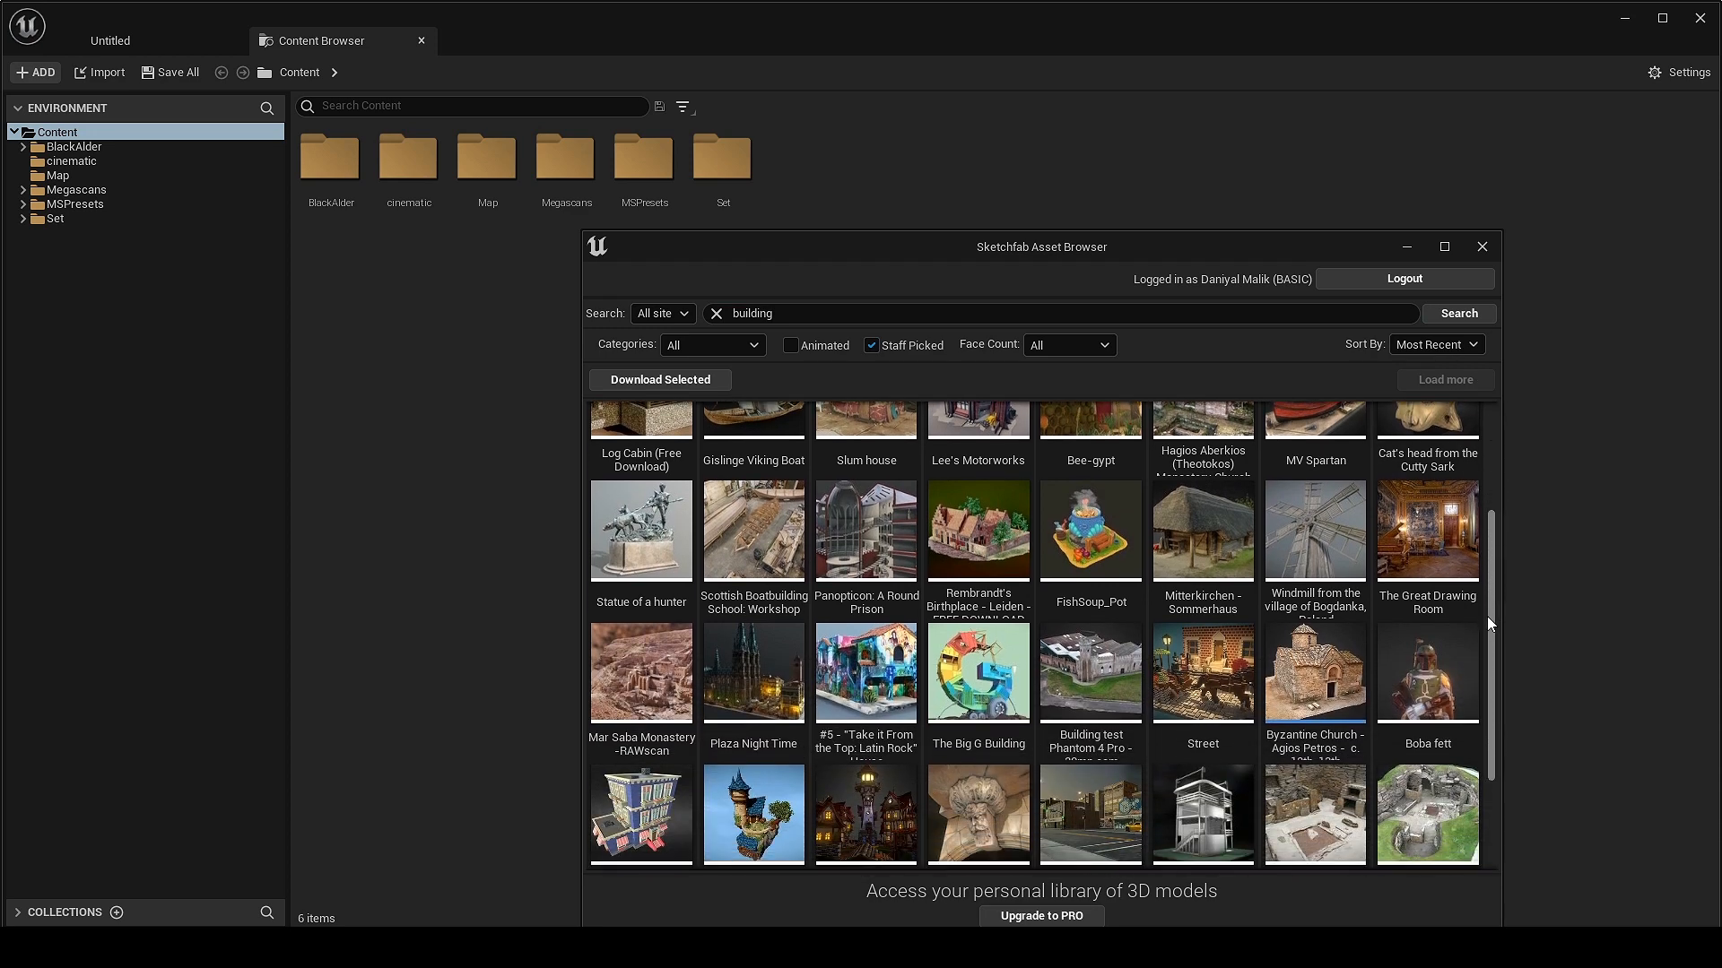
pyautogui.scroll(-3)
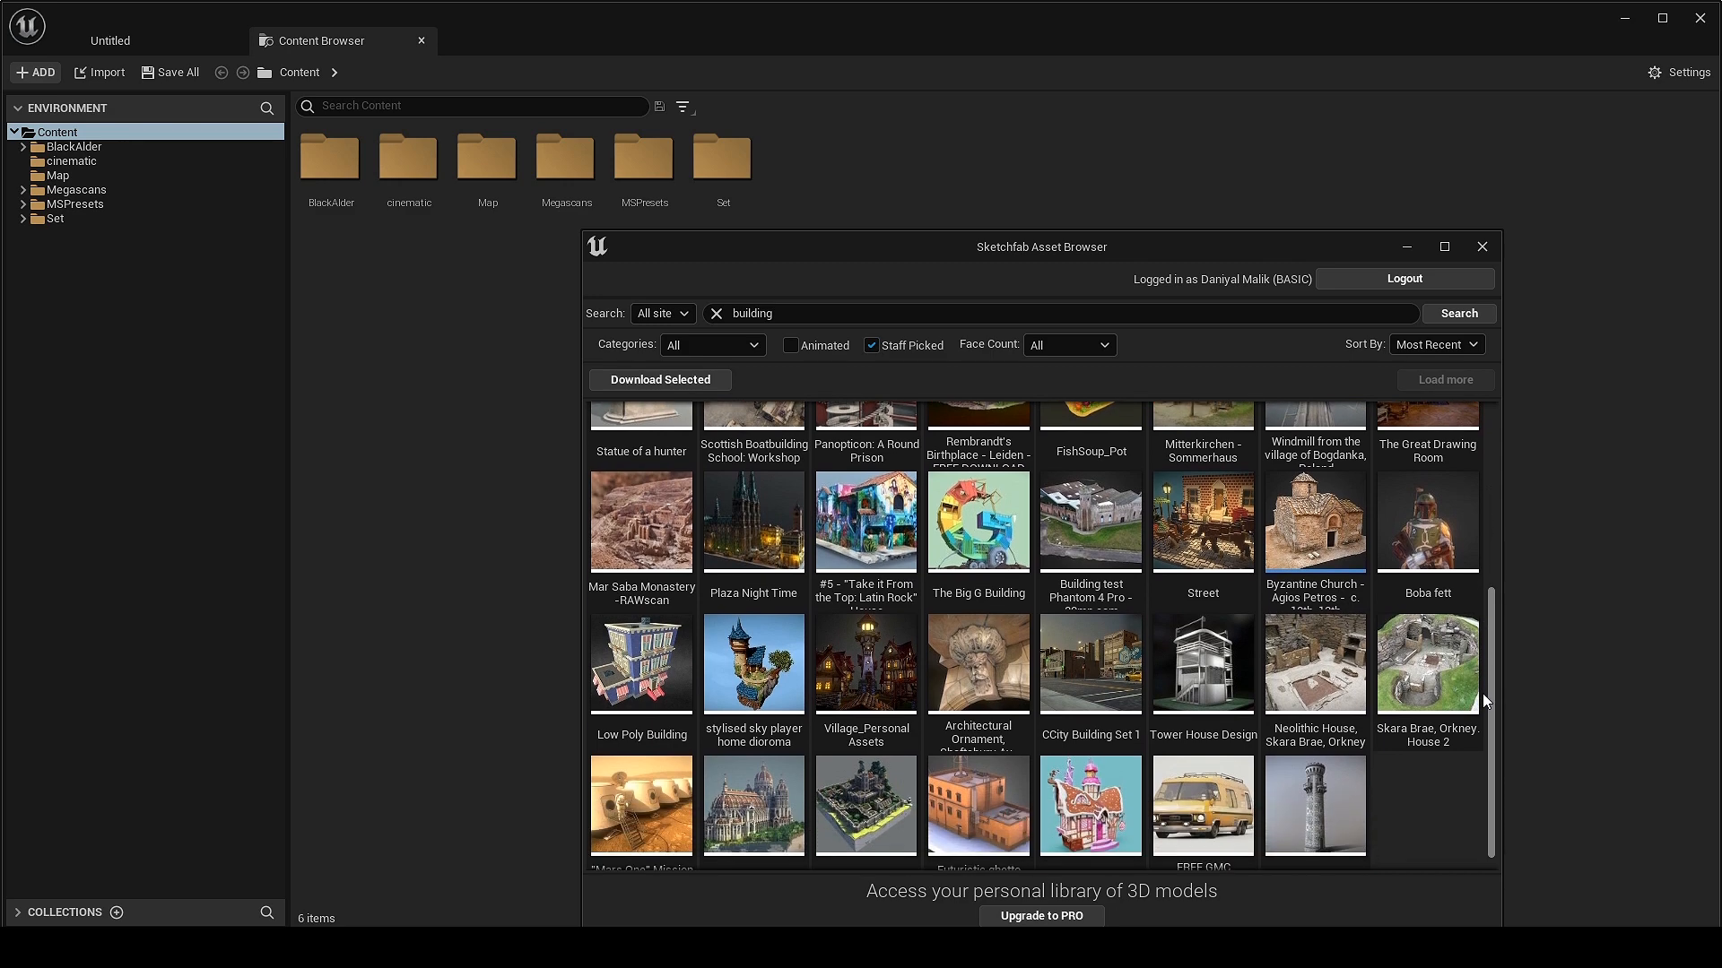
pyautogui.scroll(-3)
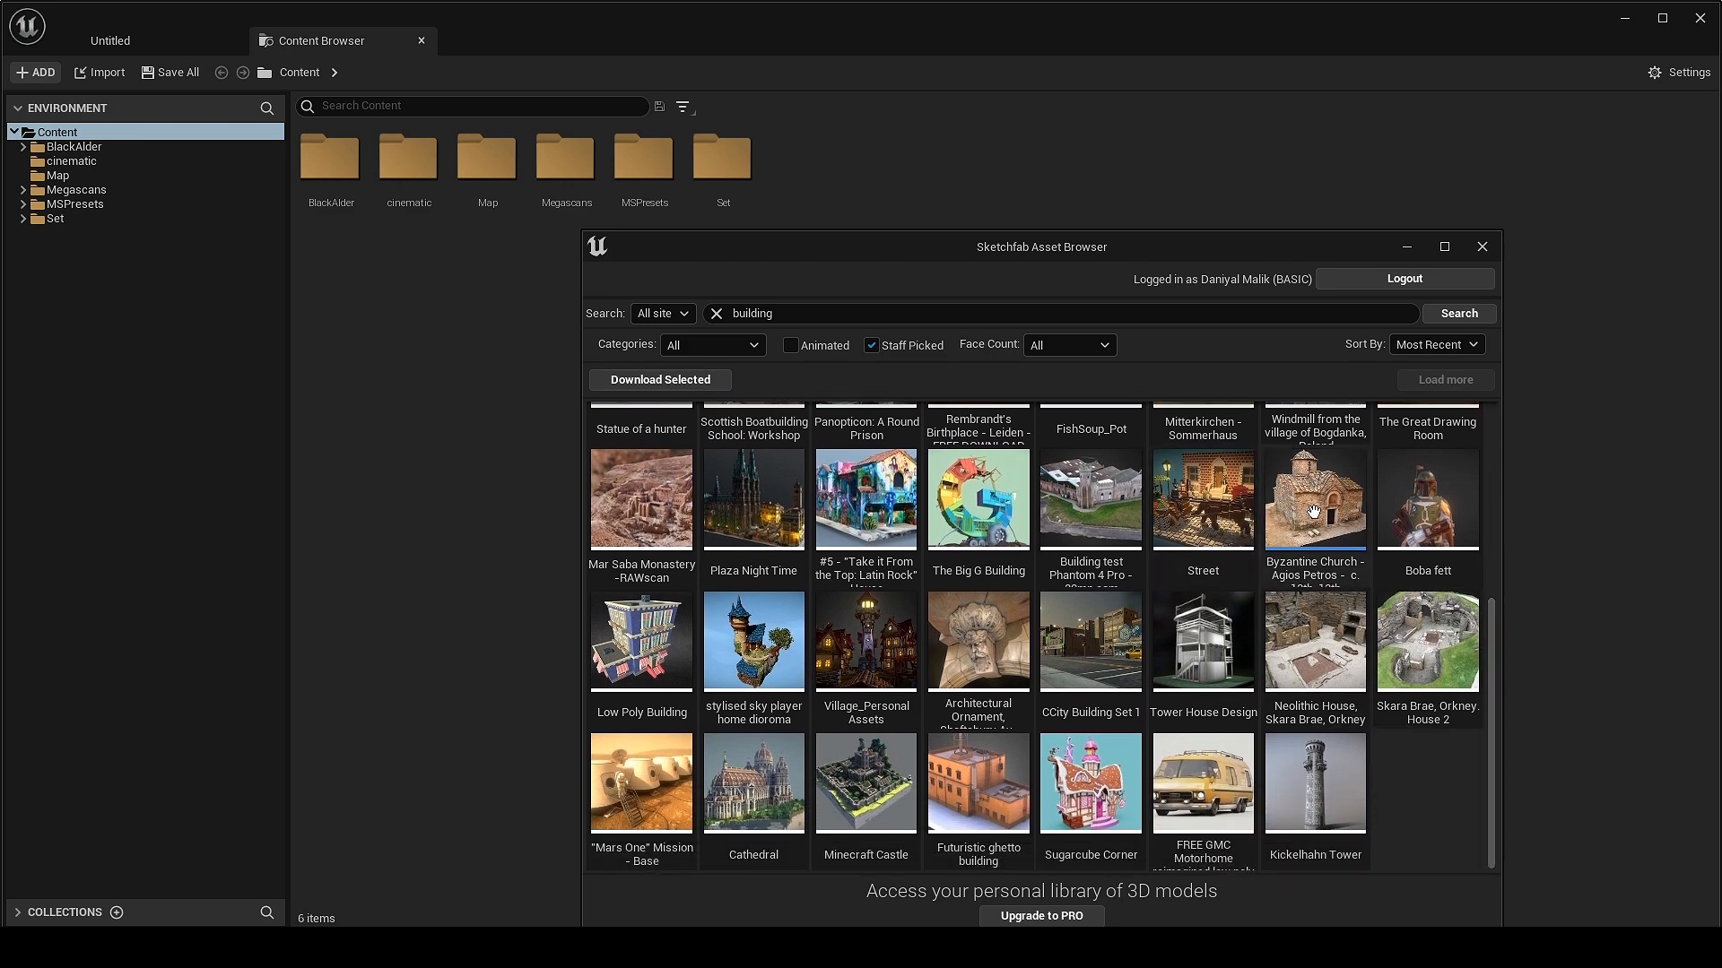
# Download the Byzantine Church model and import it into a new folder.
pyautogui.click(1315, 498)
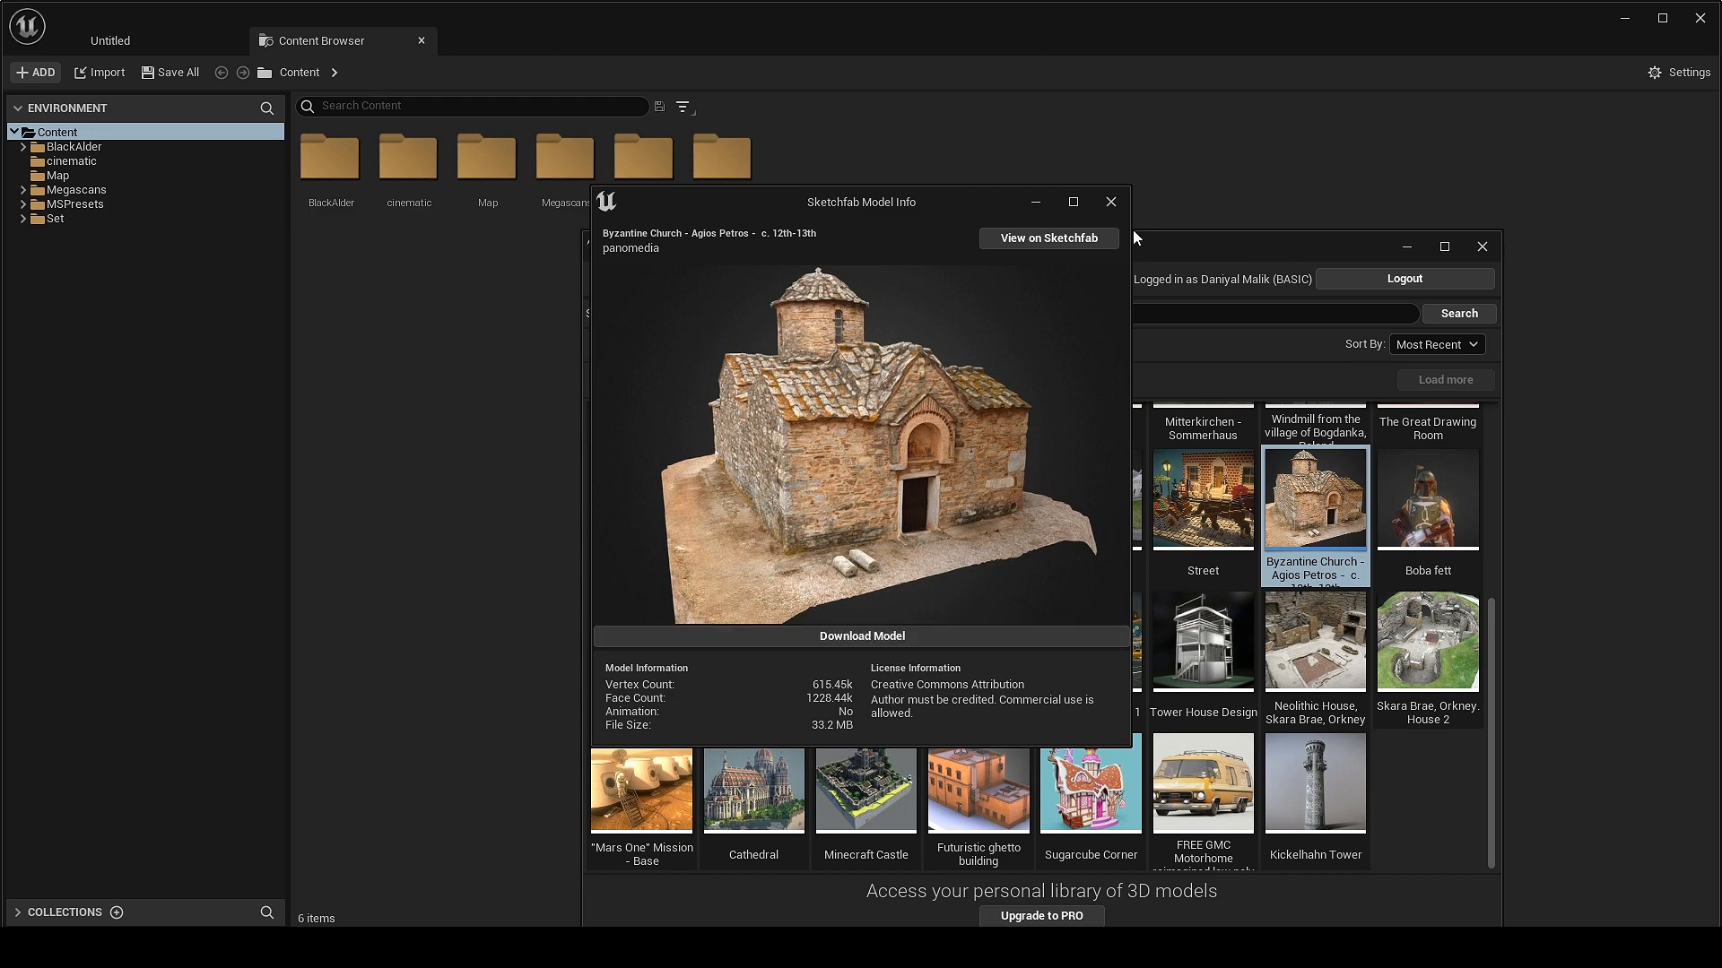
pyautogui.click(1111, 201)
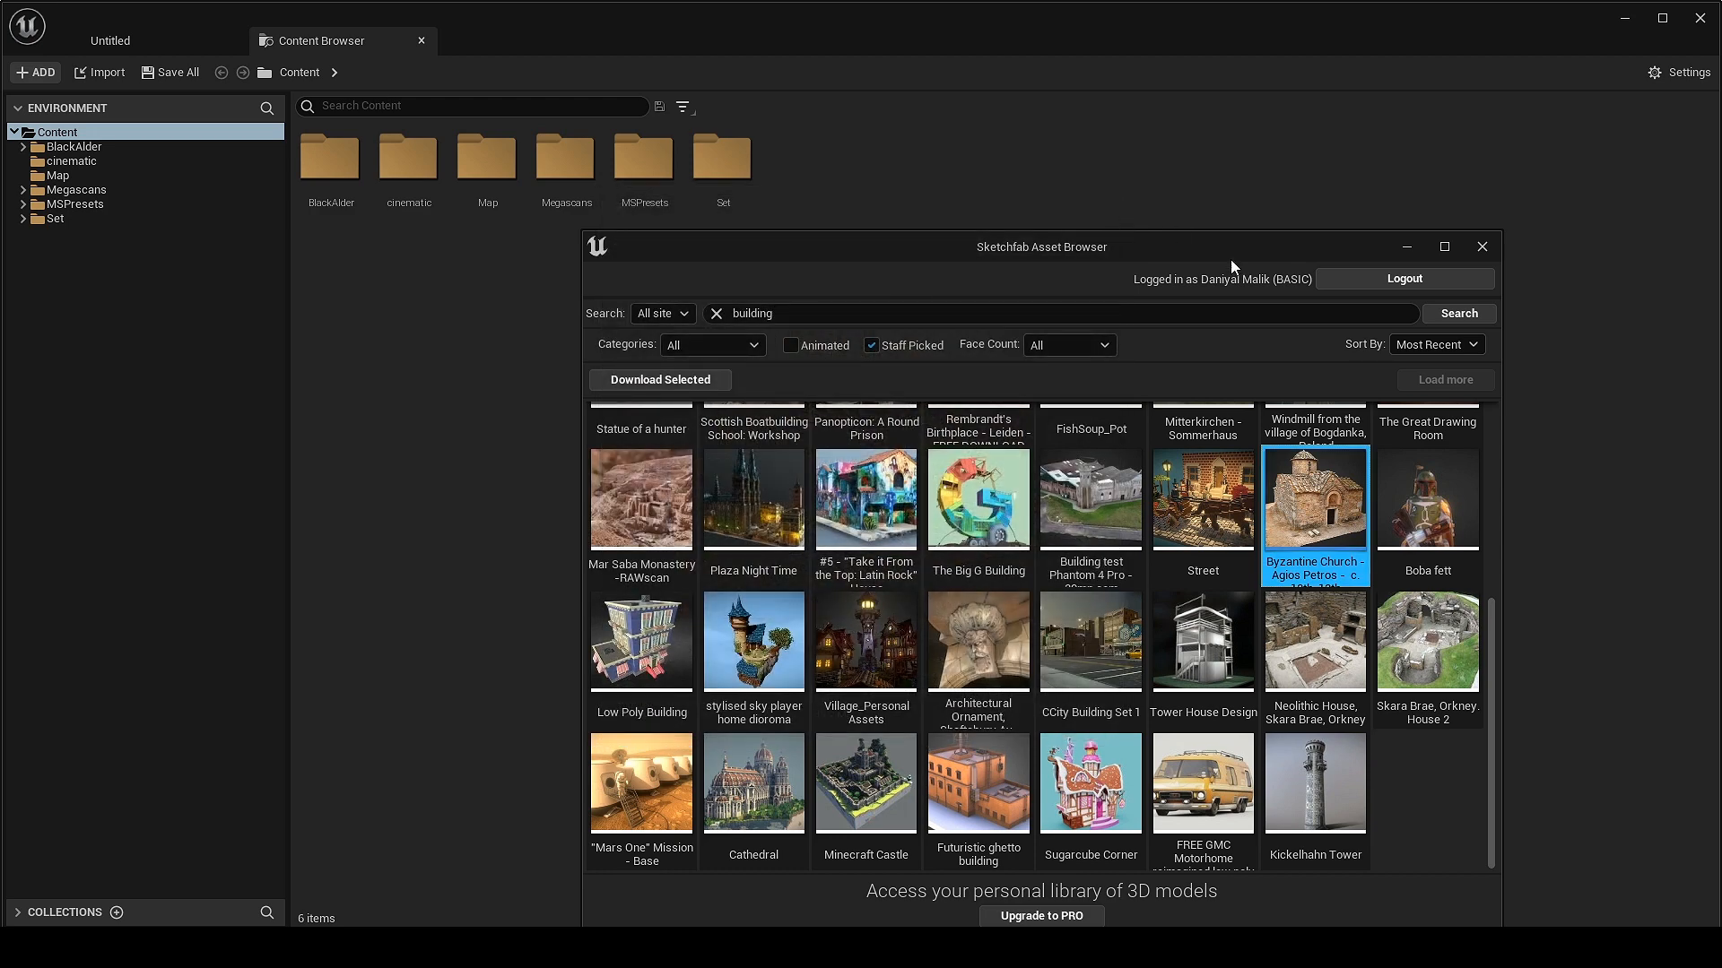
pyautogui.click(660, 380)
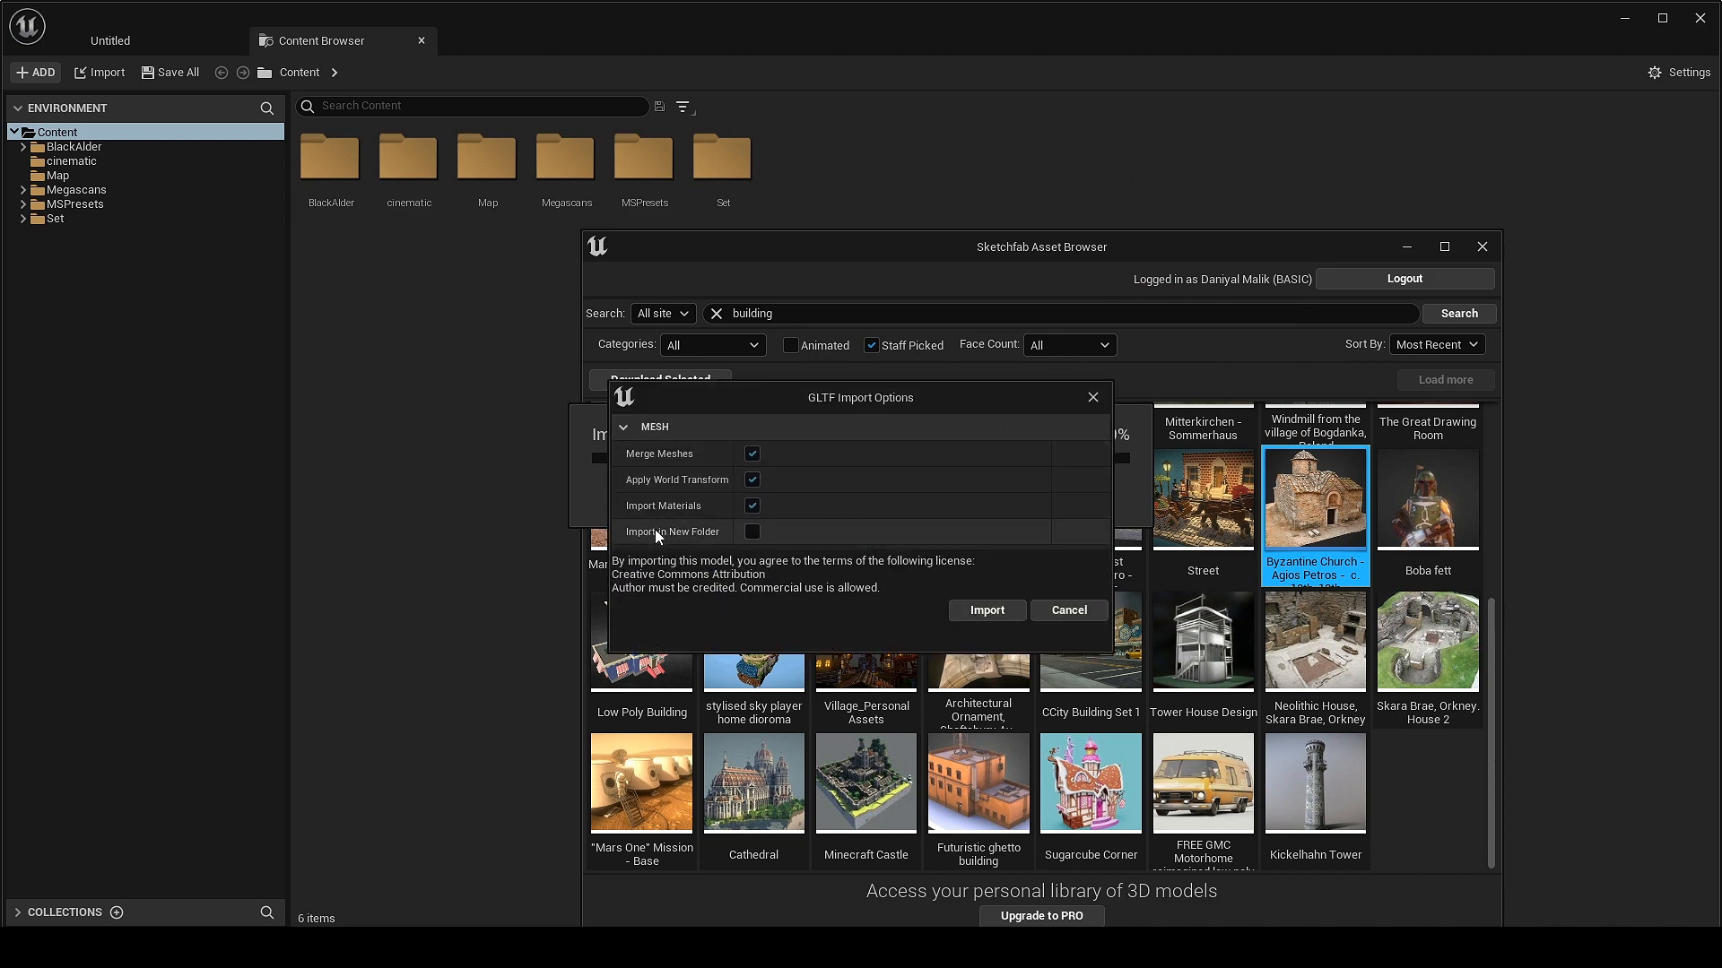
pyautogui.click(752, 532)
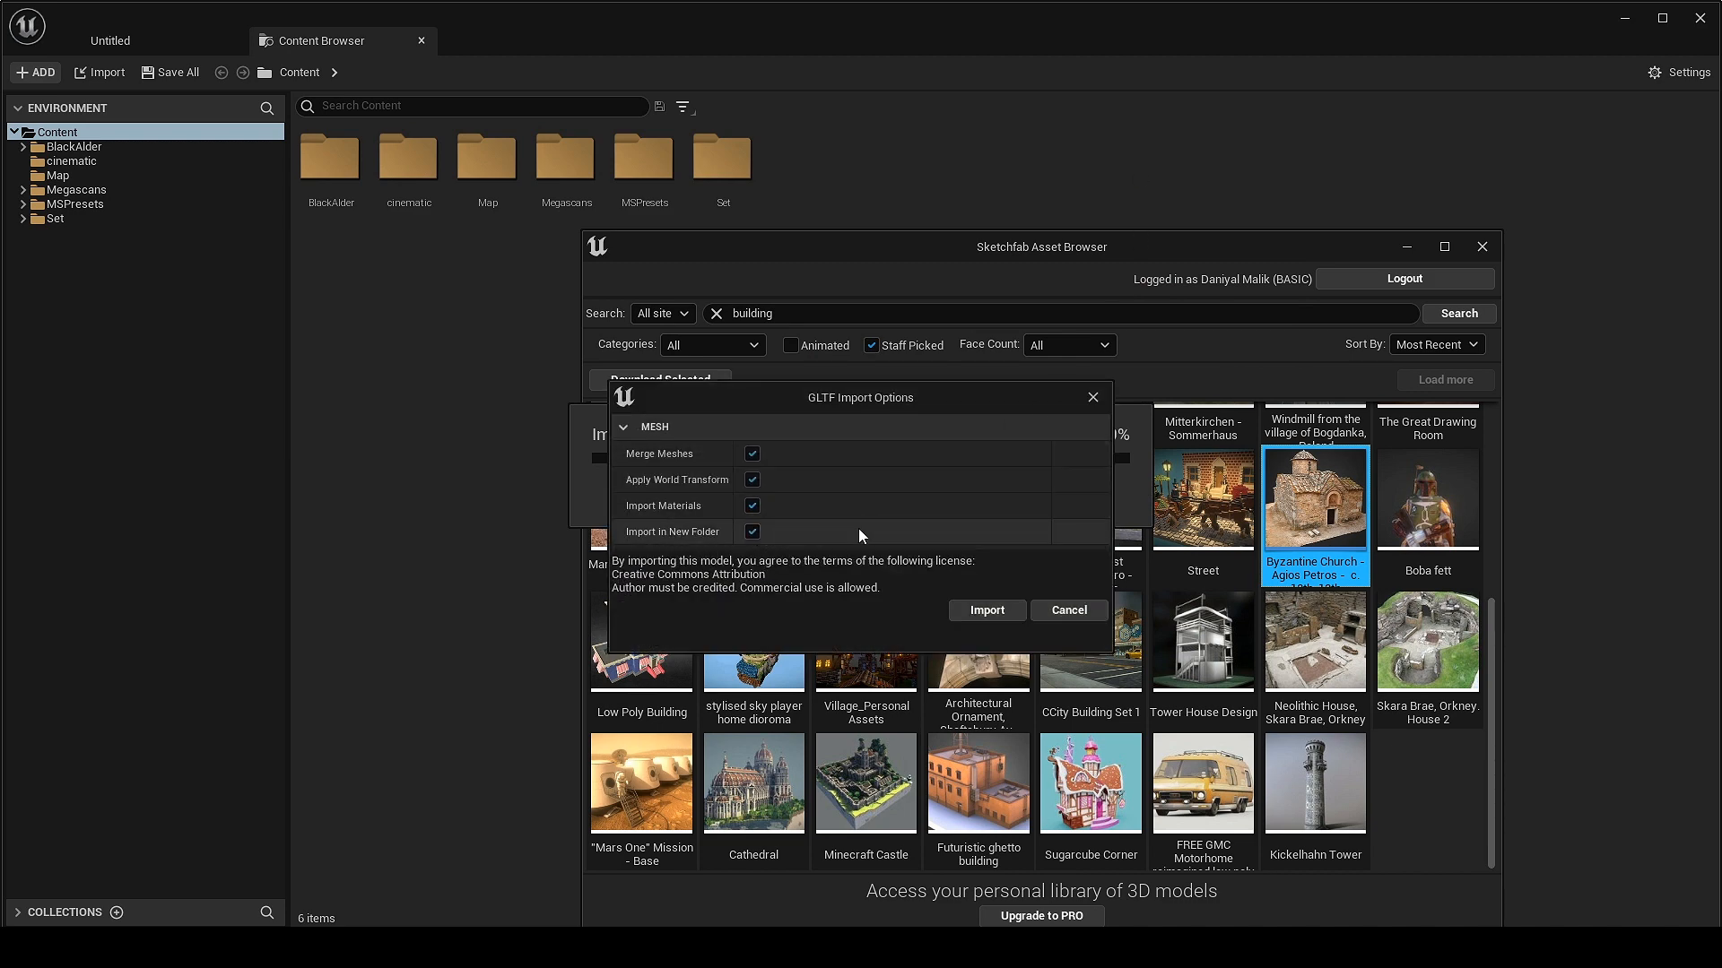
pyautogui.click(987, 611)
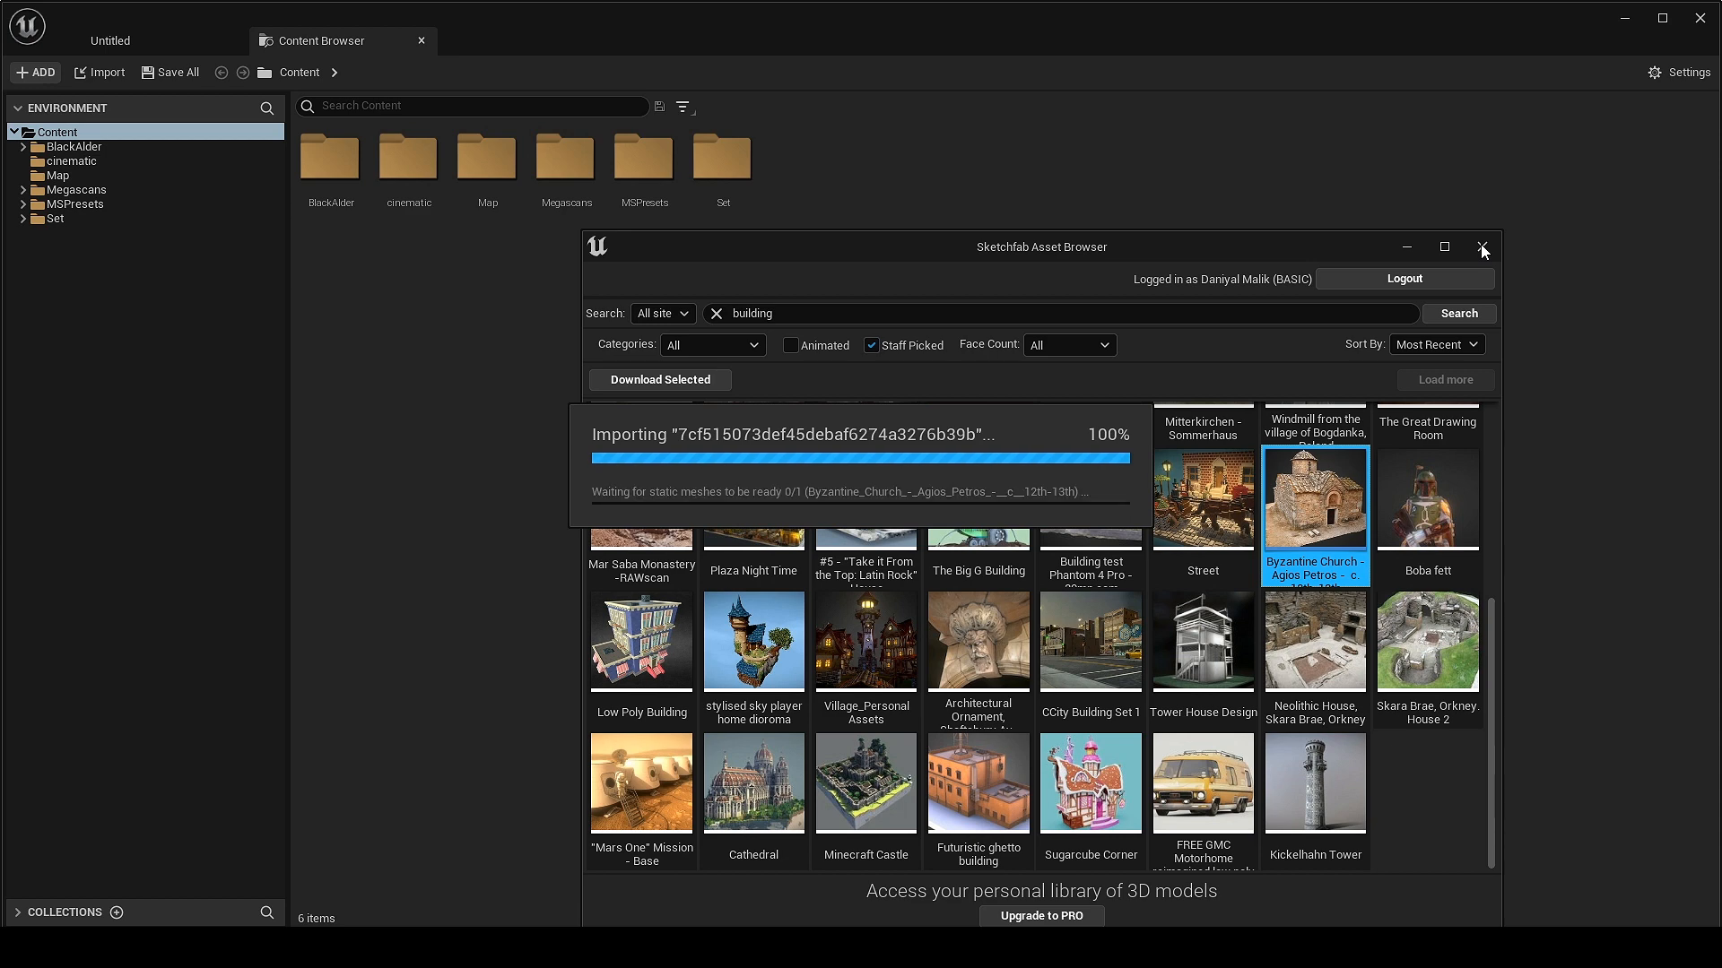
pyautogui.click(1482, 247)
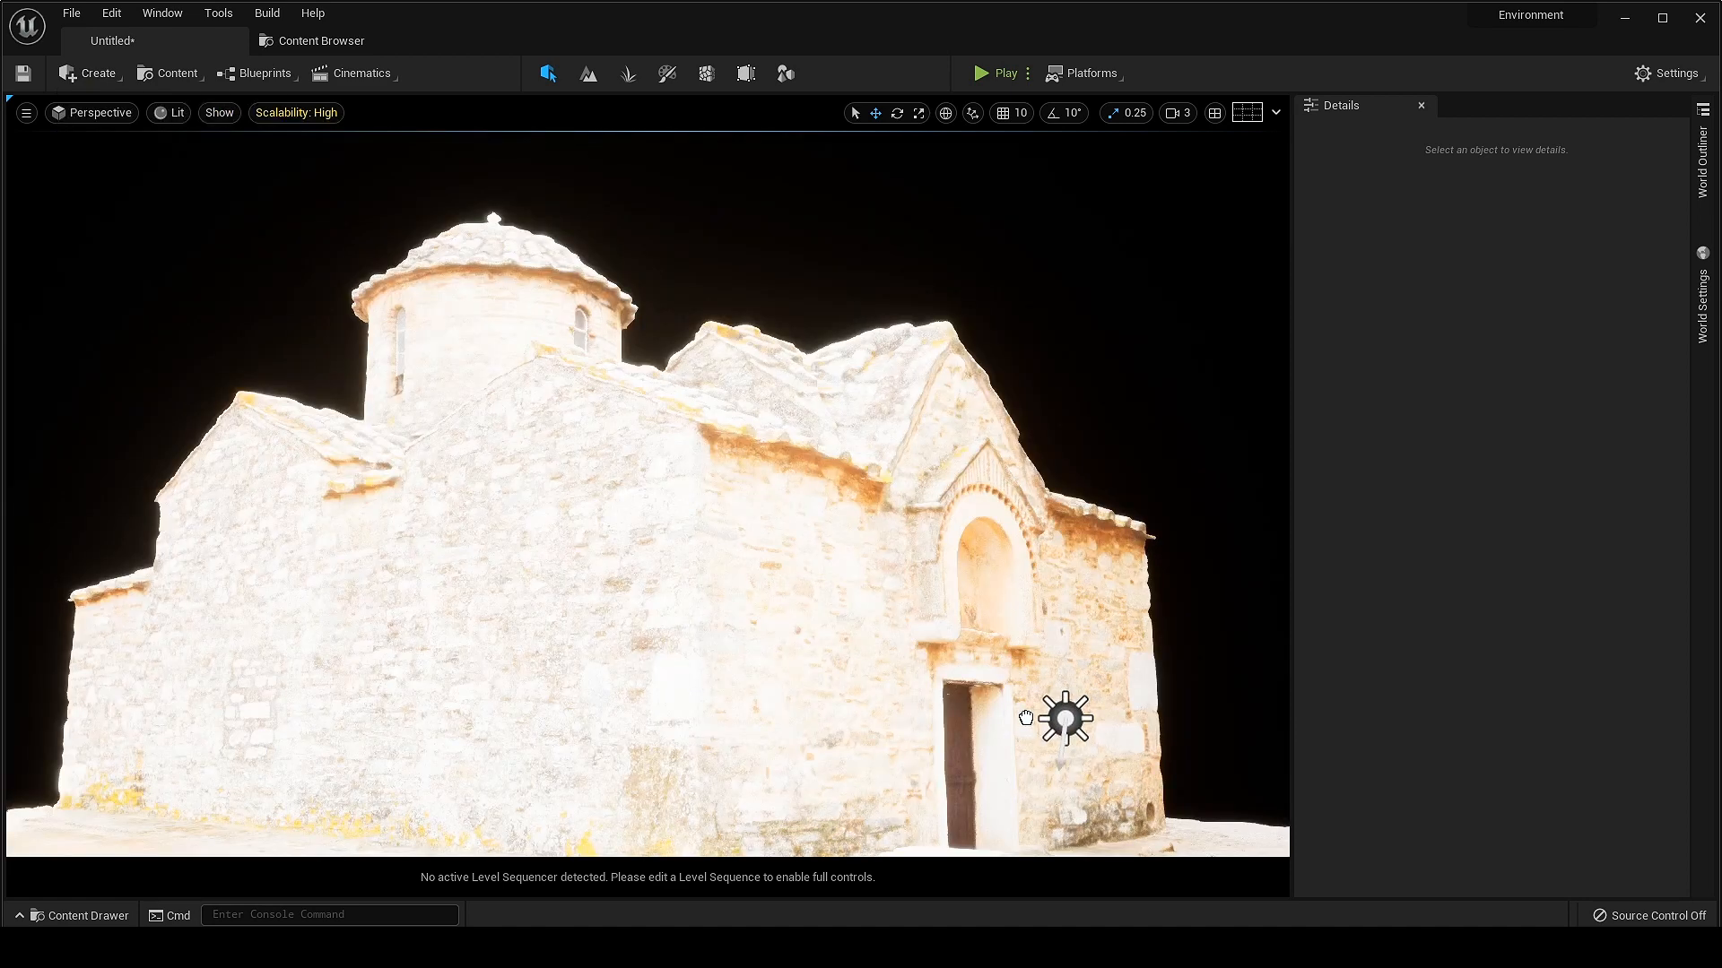
# Select the imported church mesh in the level viewport.
pyautogui.click(1065, 718)
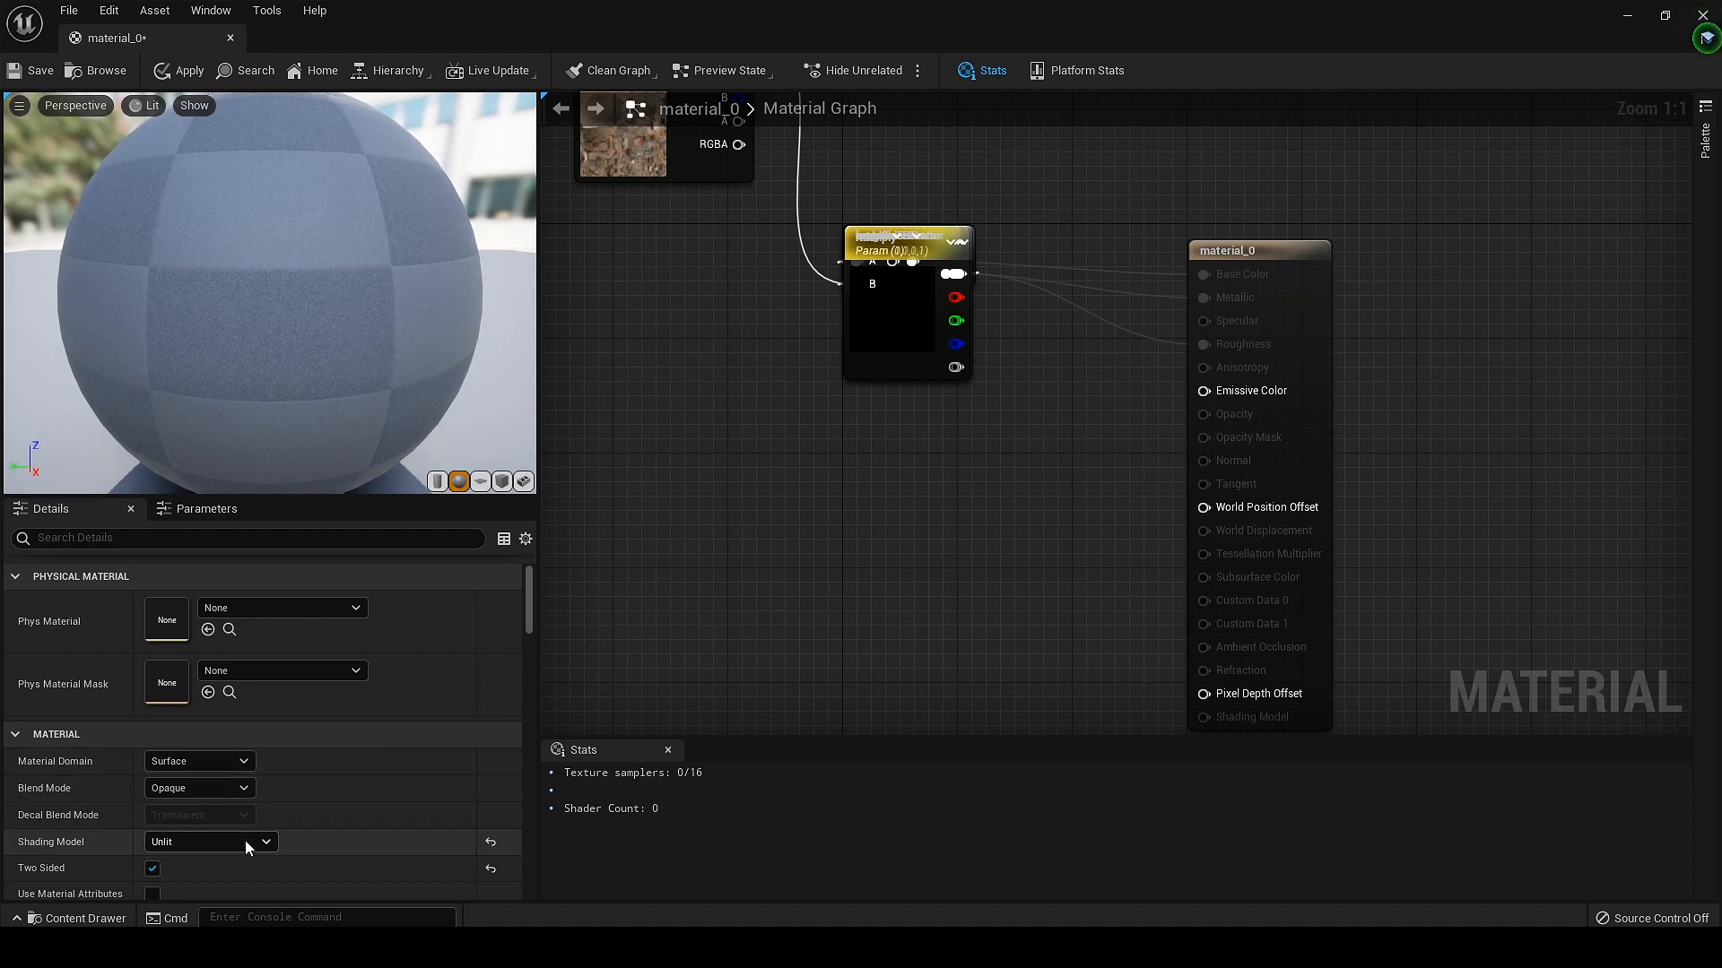
# Change material_0's Shading Model from Unlit to Default Lit and apply.
pyautogui.click(210, 842)
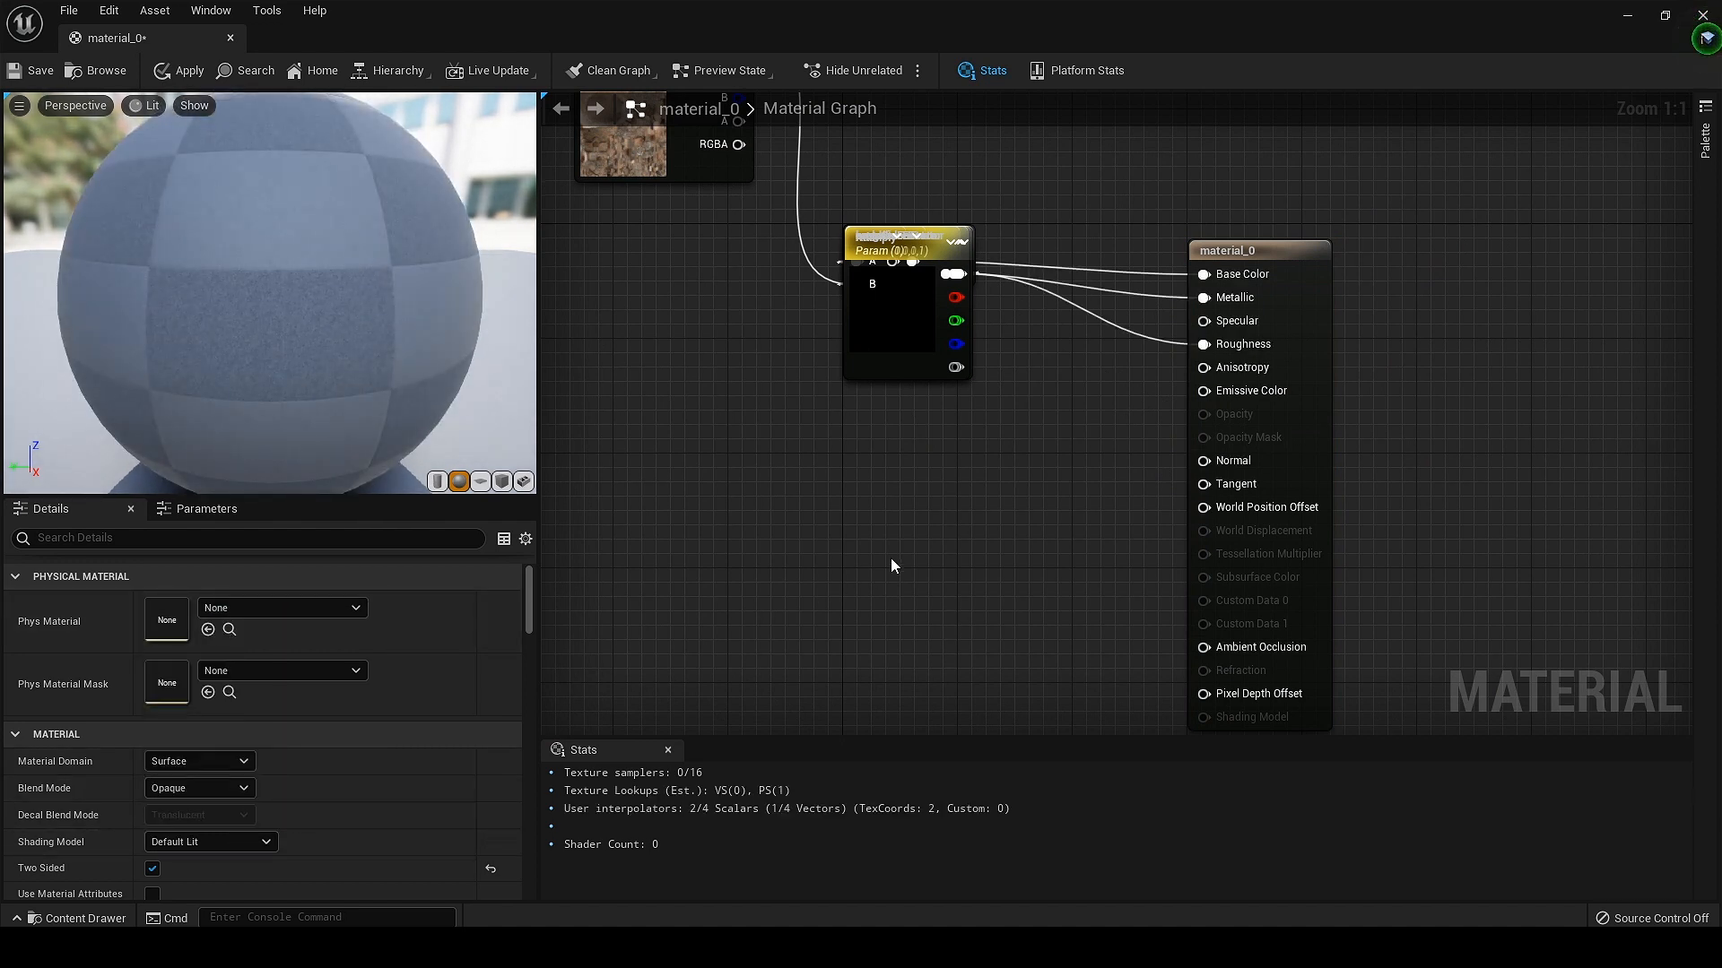
pyautogui.click(189, 71)
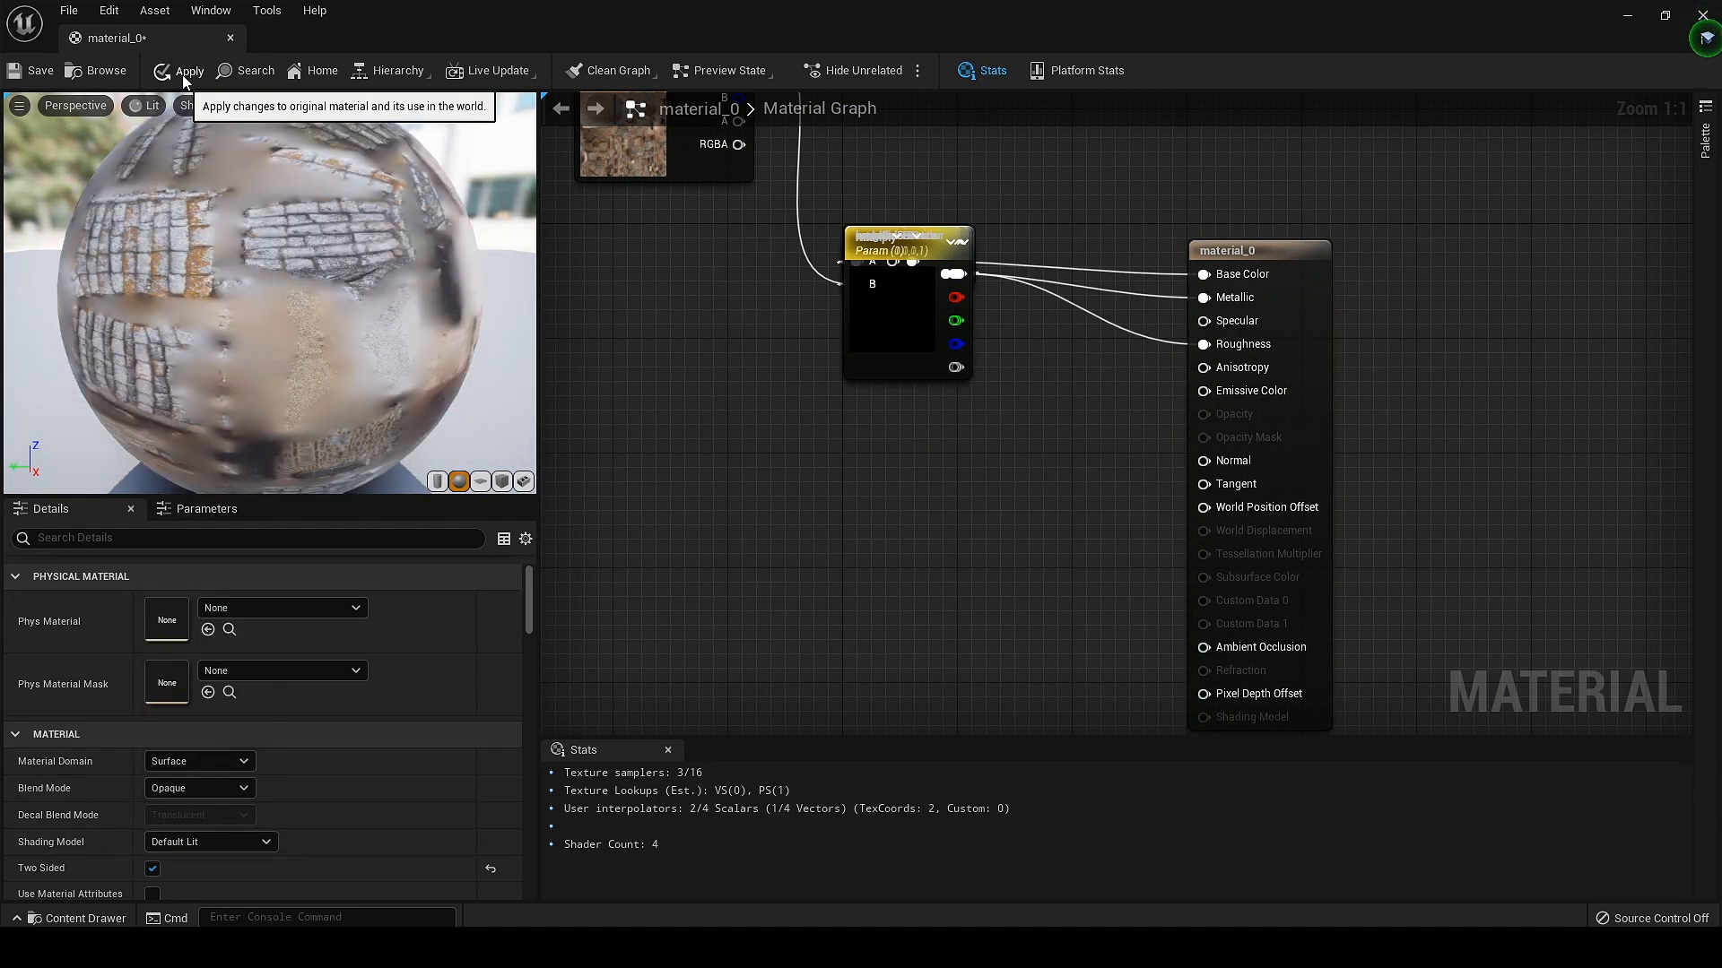
pyautogui.click(188, 70)
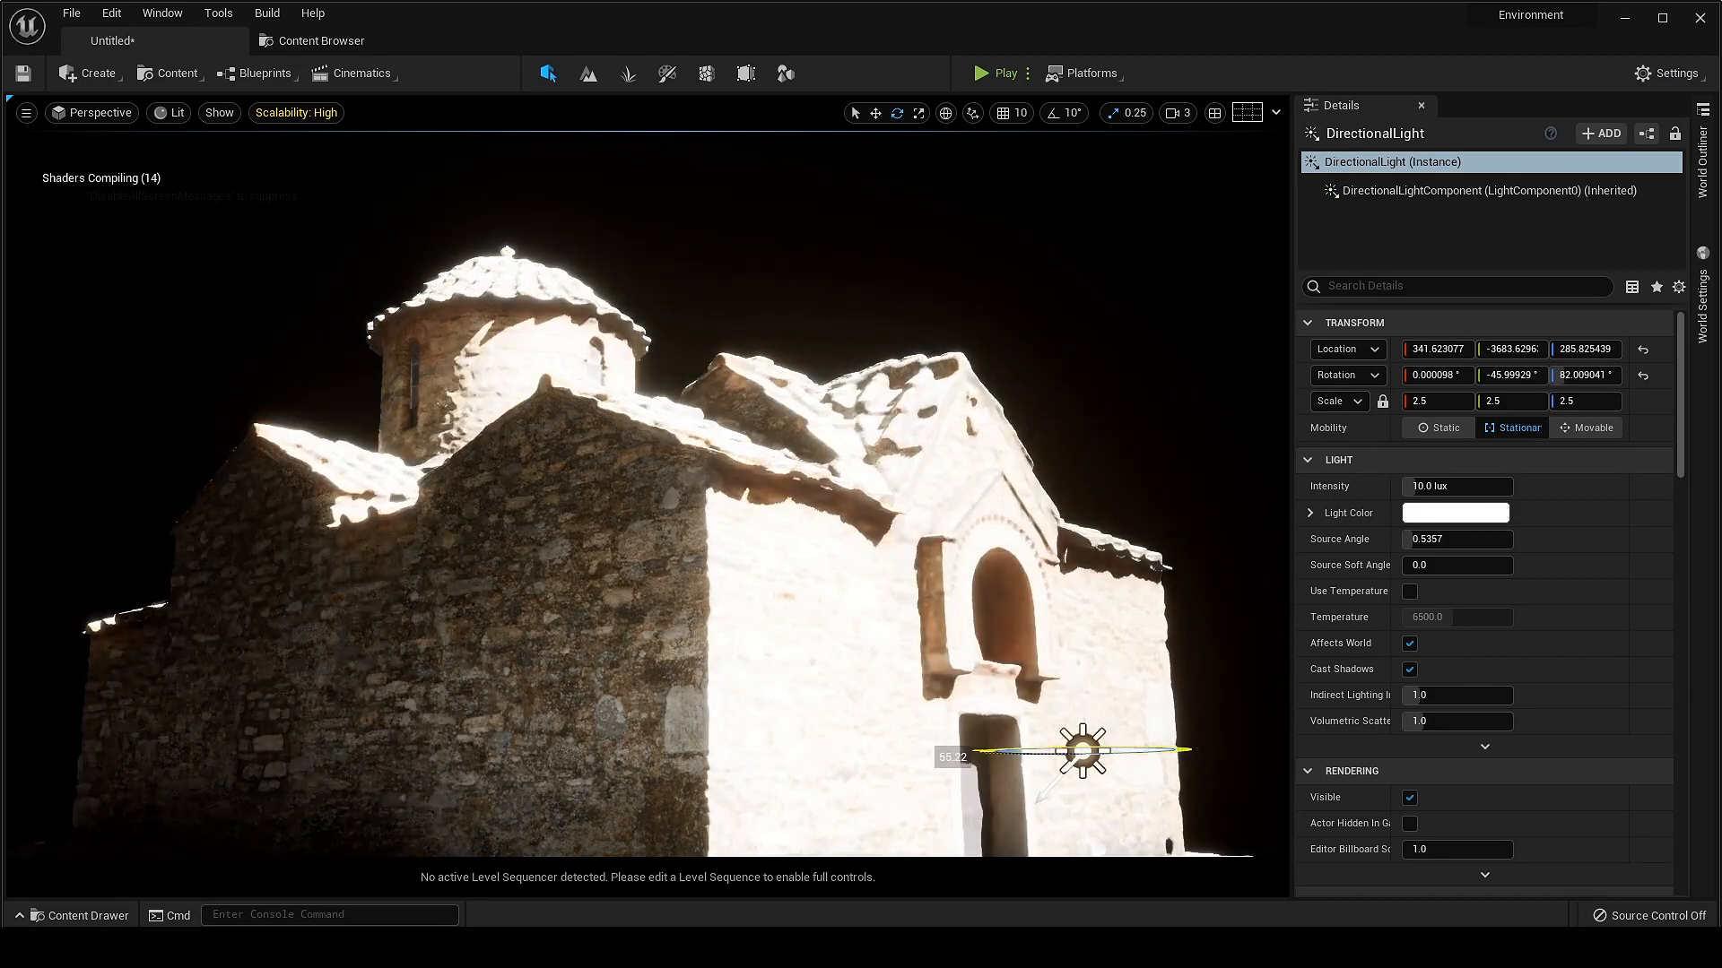
# Rotate the DirectionalLight so shadows cross the church, and enable Use Temperature.
pyautogui.moveTo(1080, 752); pyautogui.dragTo(1036, 752)
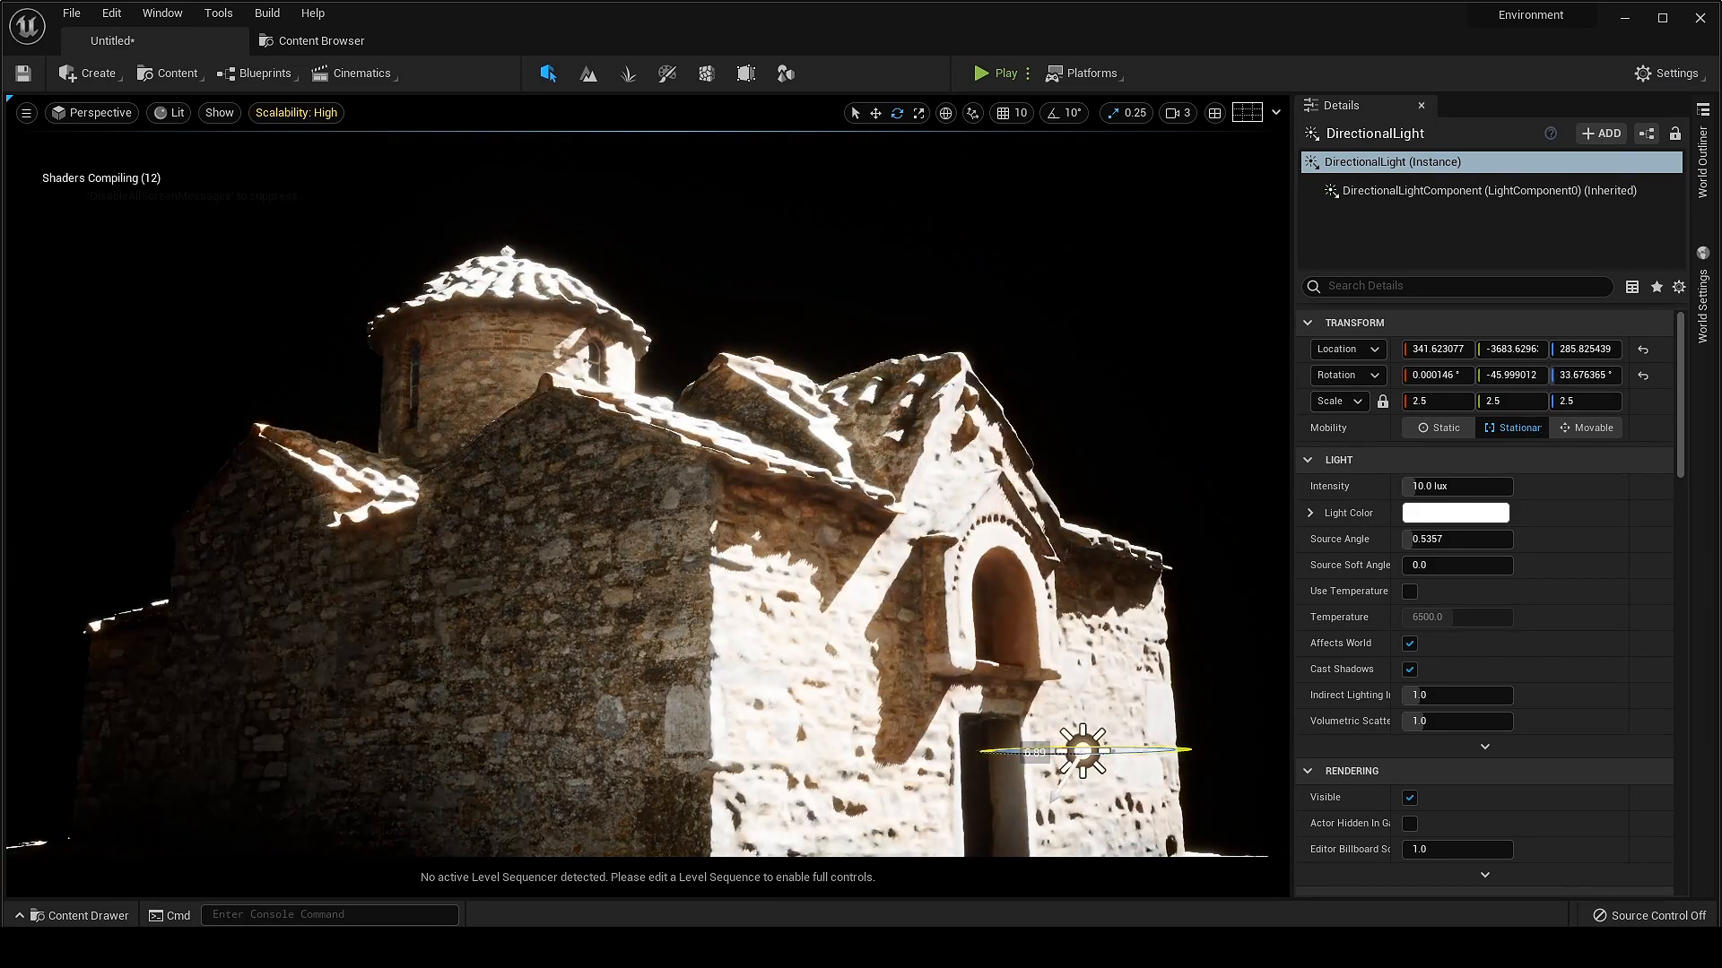
pyautogui.moveTo(1081, 749); pyautogui.dragTo(1154, 769)
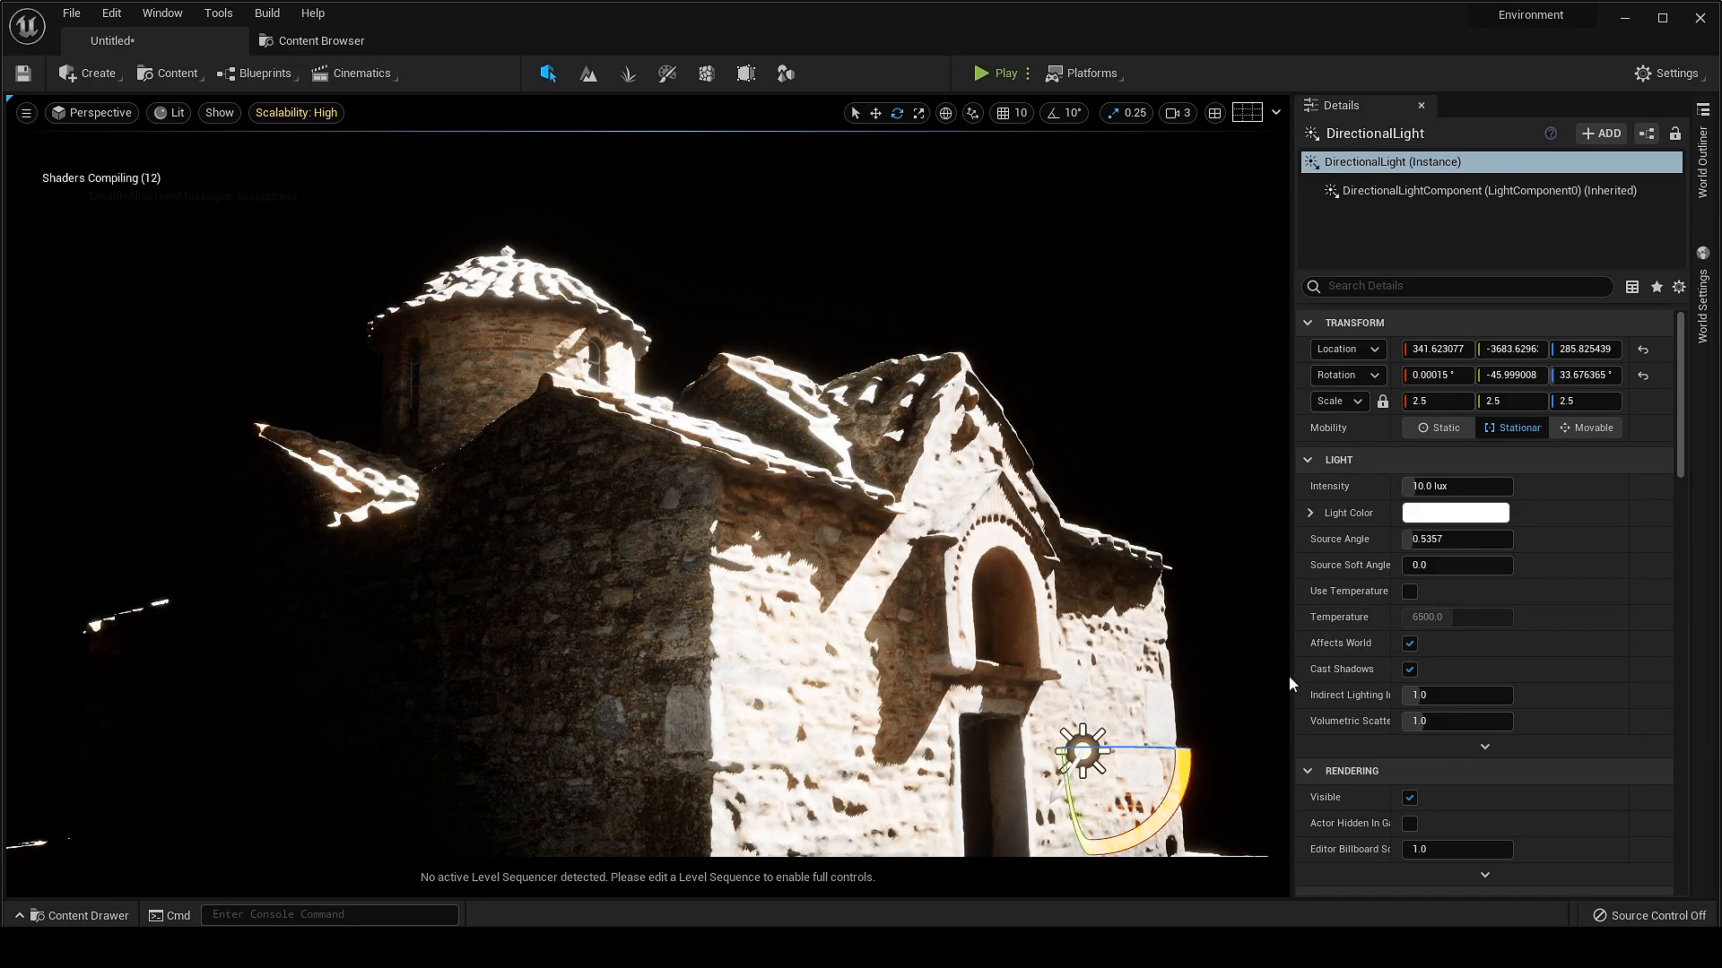
pyautogui.click(1410, 591)
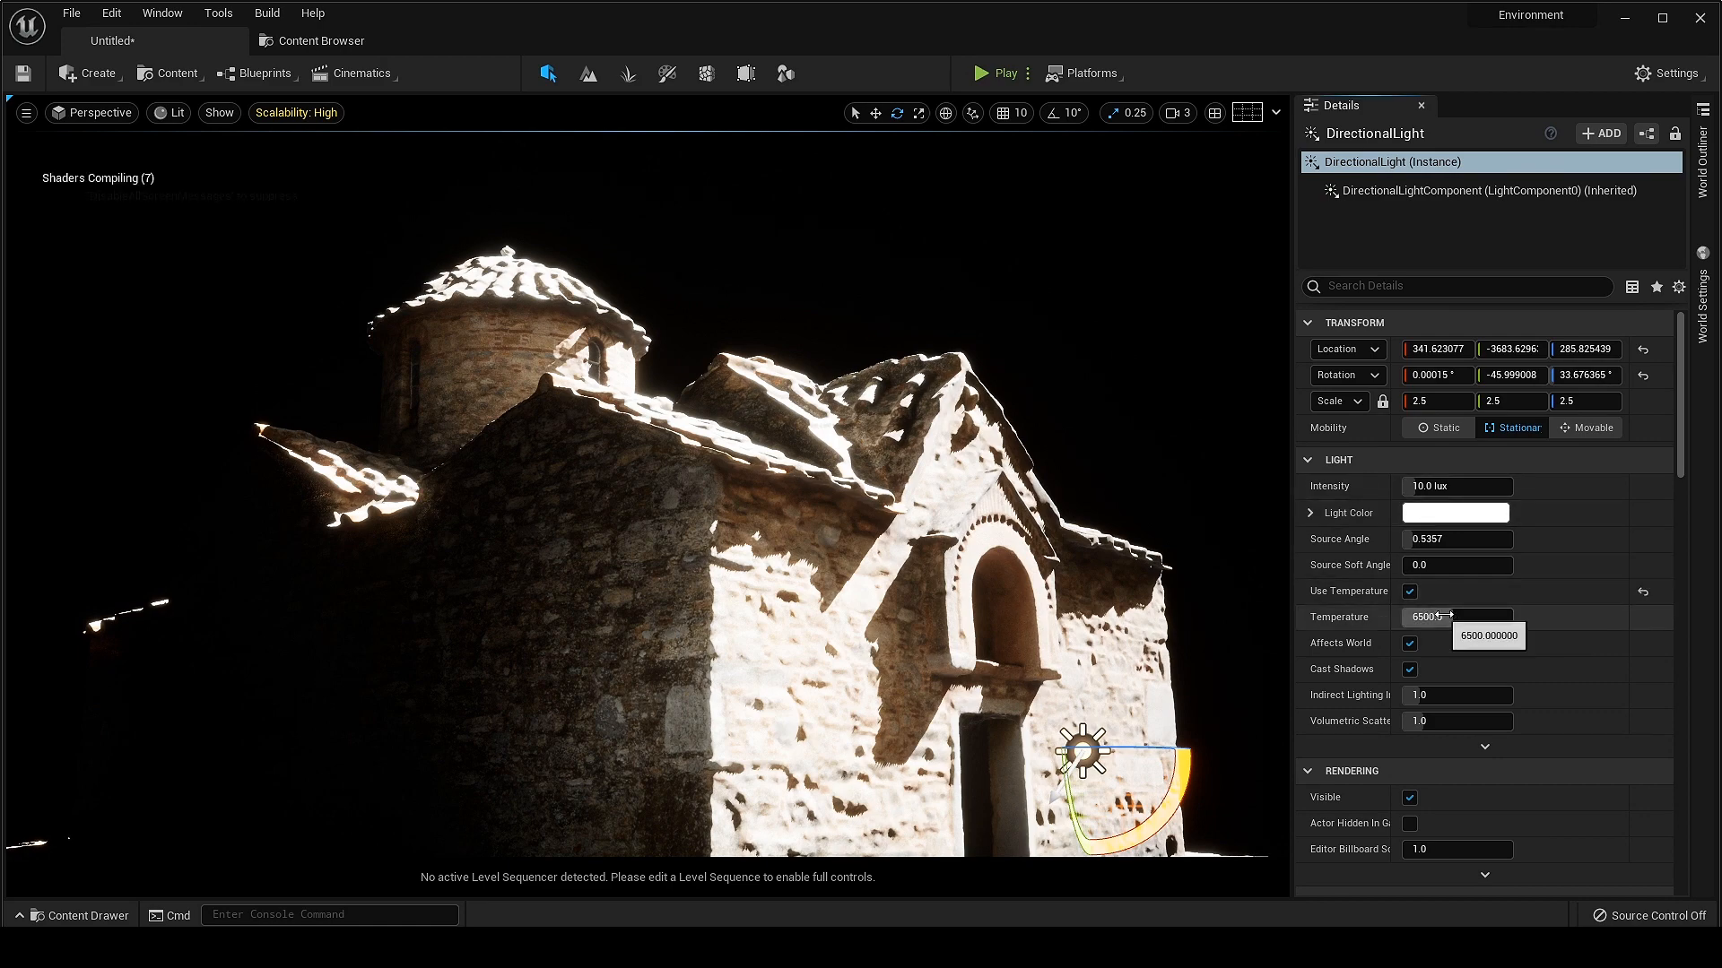
pyautogui.click(1456, 513)
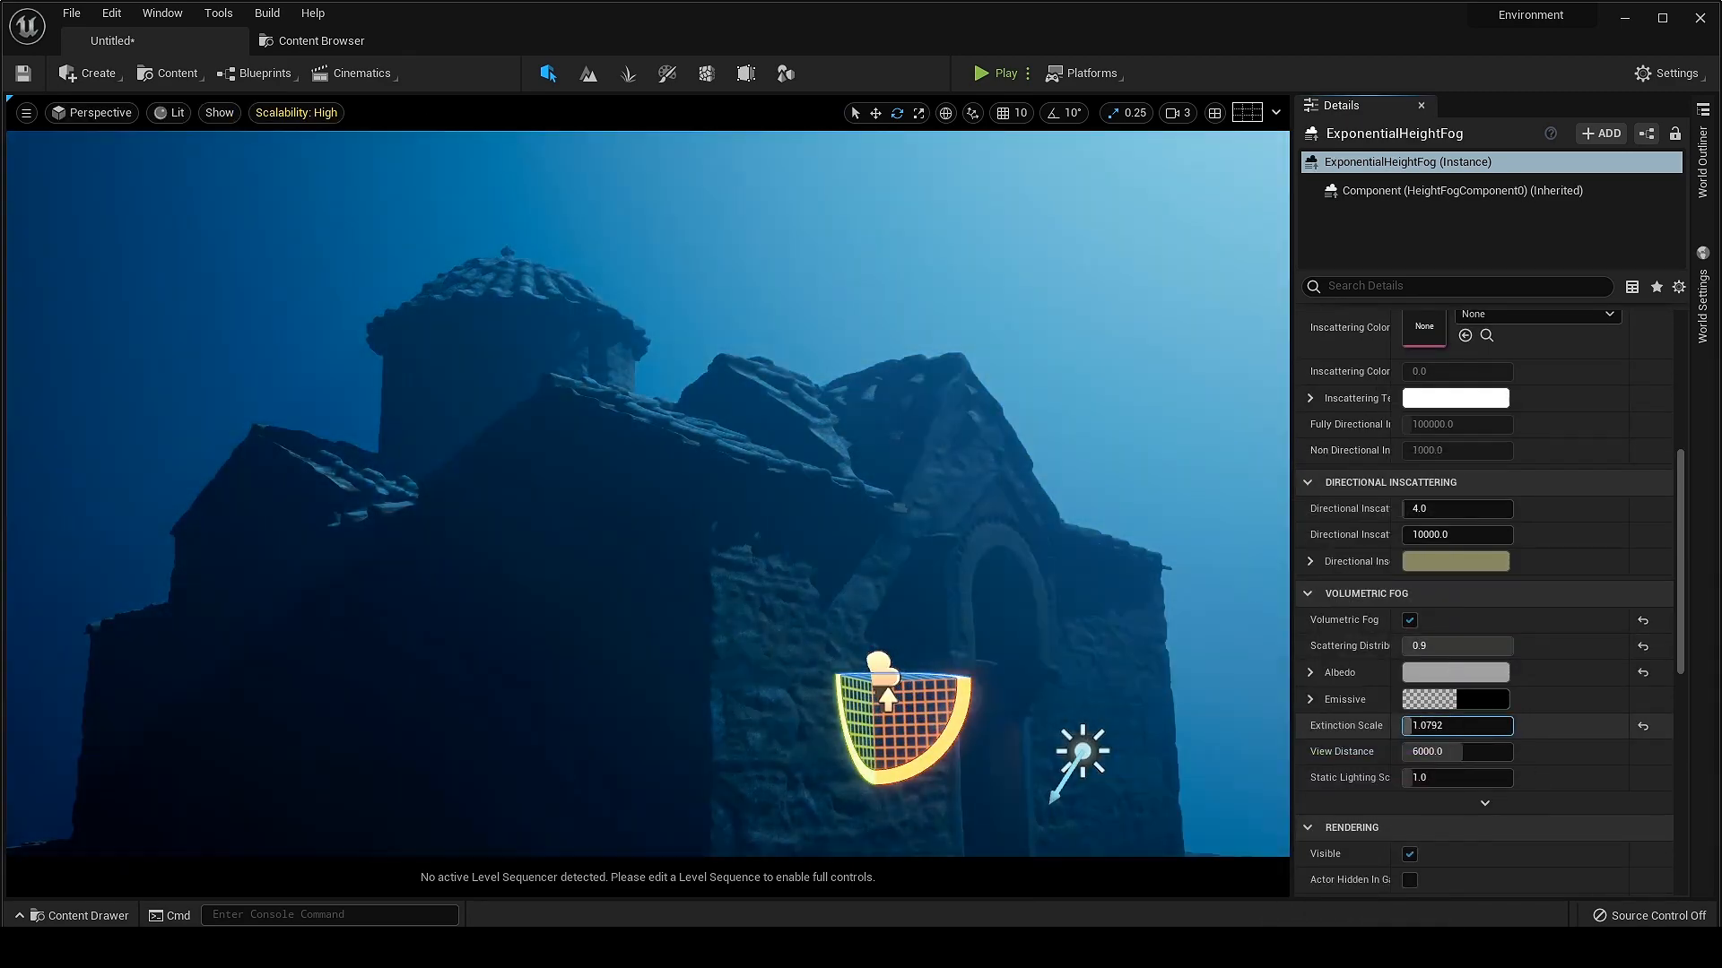
# Reselect the DirectionalLight to bring up its settings again.
pyautogui.click(1083, 752)
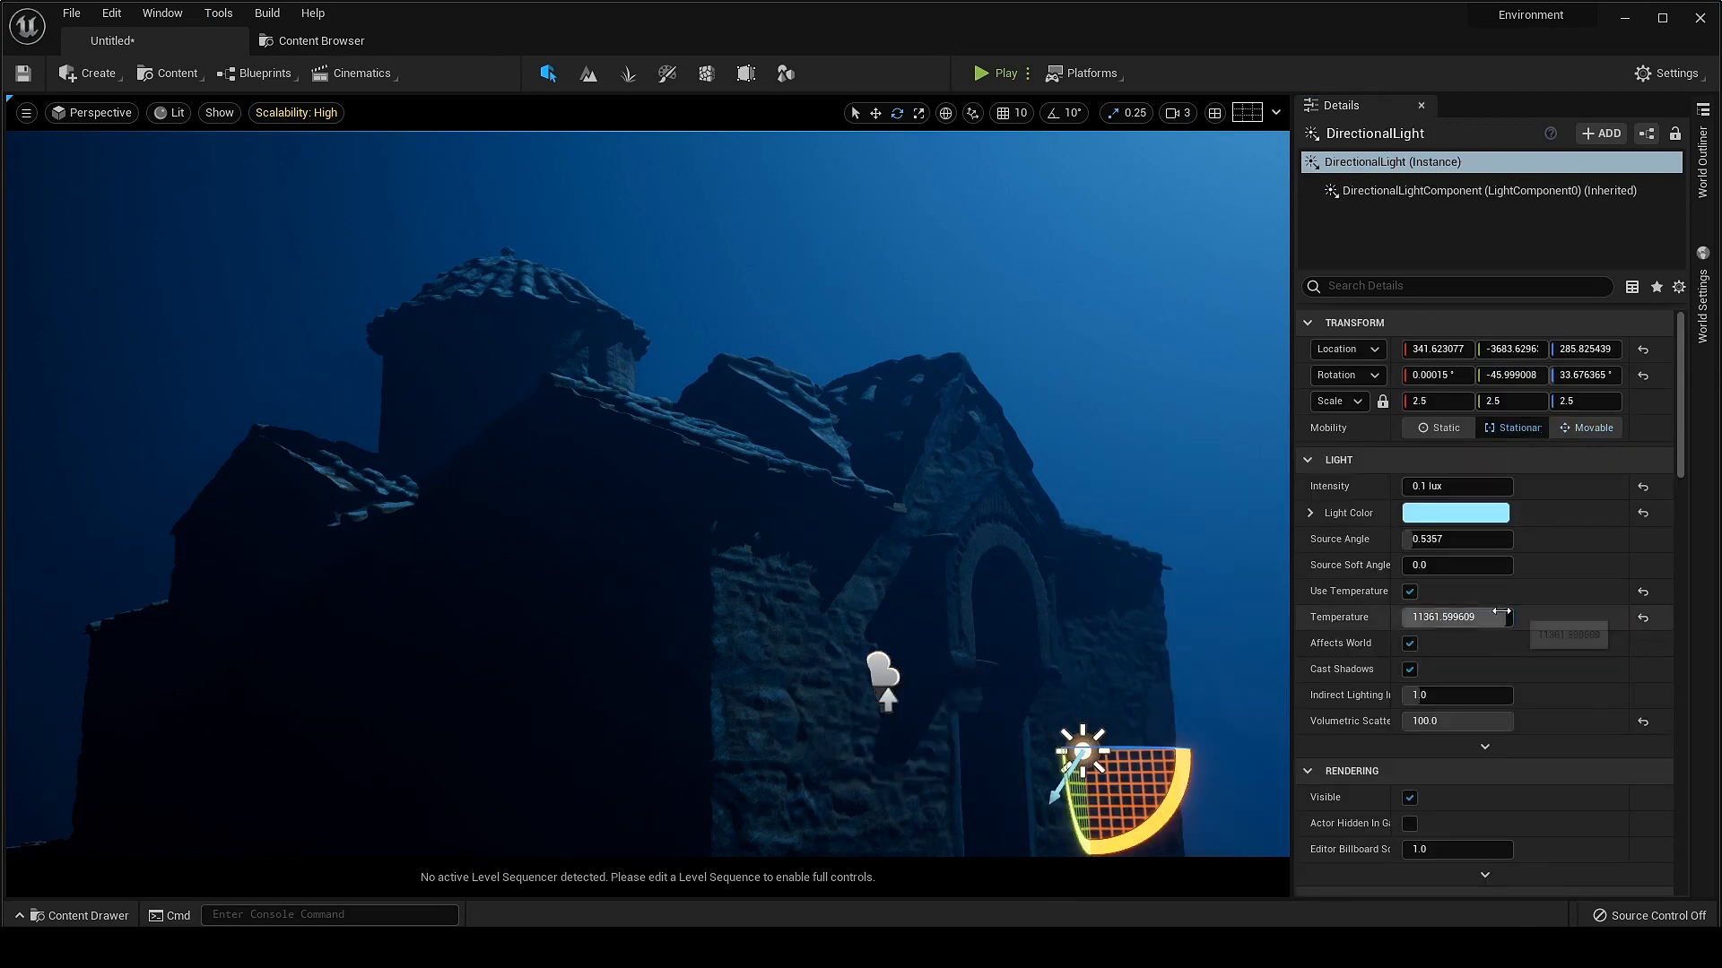